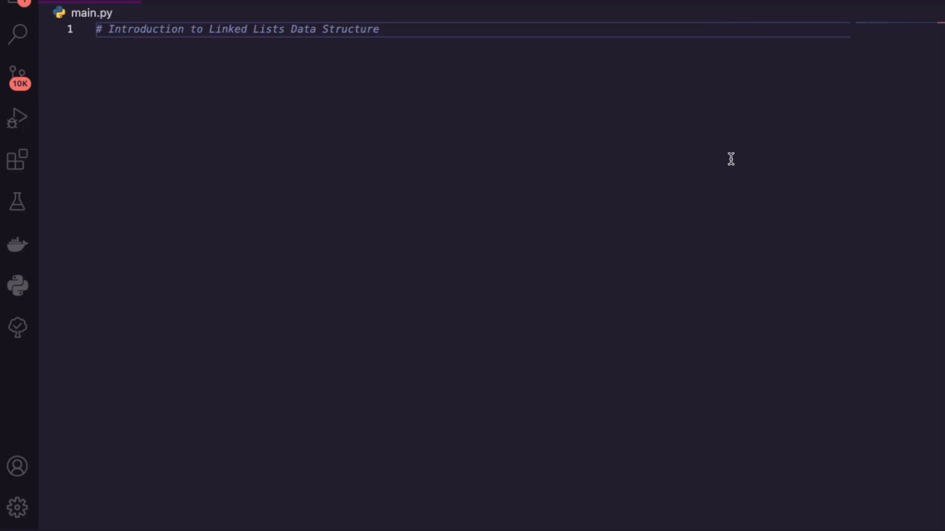
- Add the '# Node' and '# Linked List' section comments below the title
key(Enter)
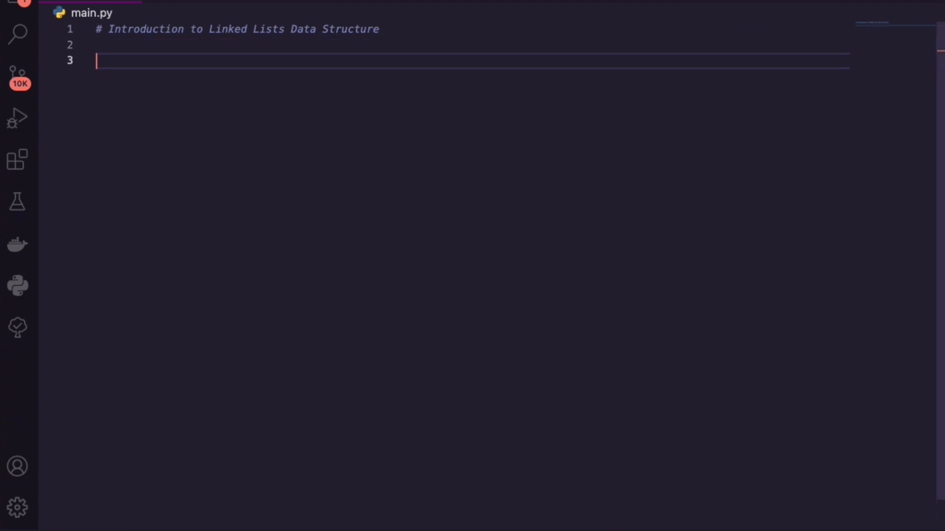
text(# Node)
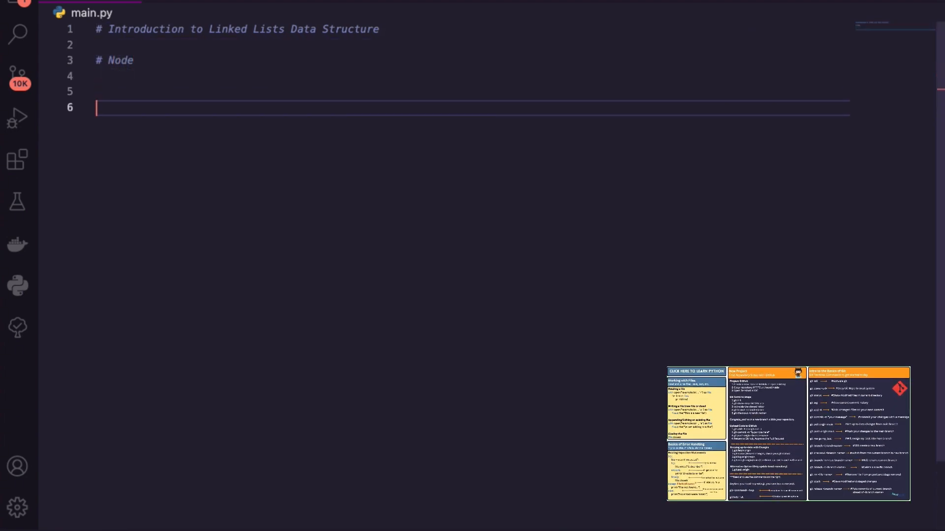
text(# Linked List)
click(471, 76)
text(class)
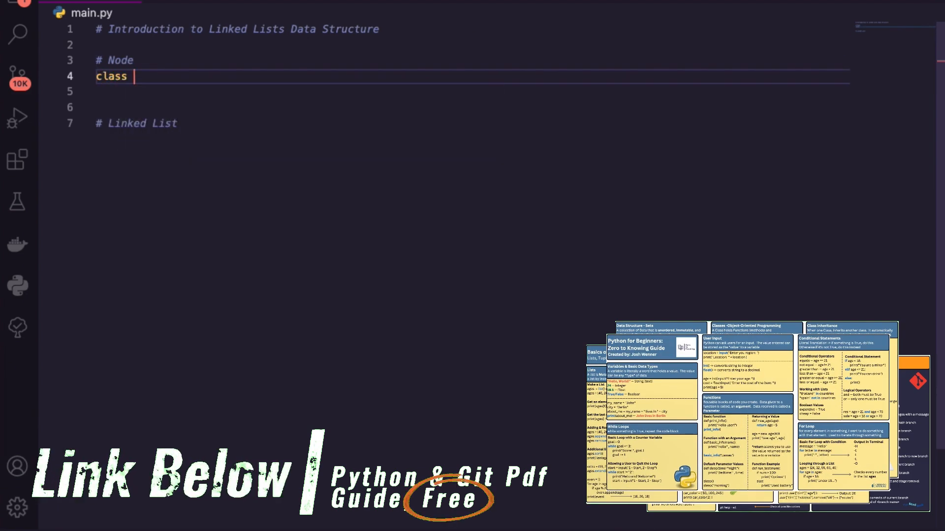
- Write class Node with __init__(self, data) storing self.data = data and self.next = None
text(Node:)
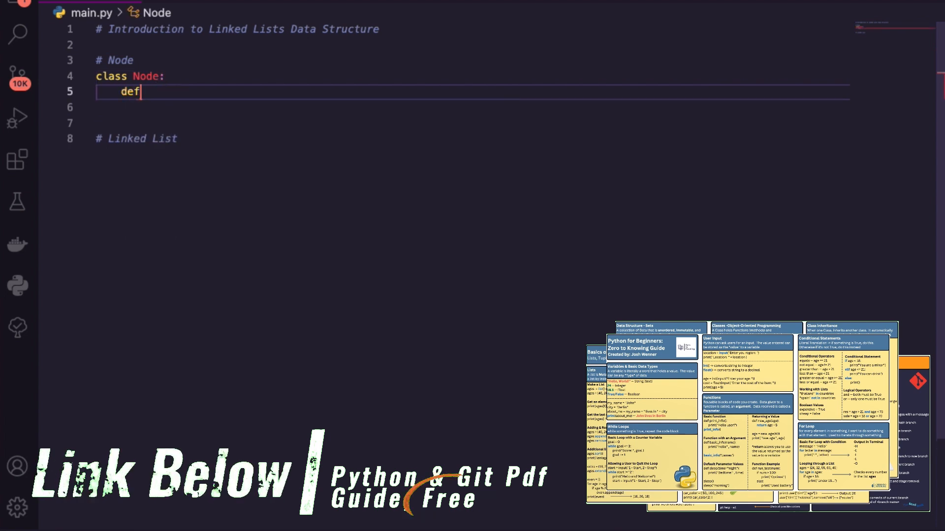
text(__init__)
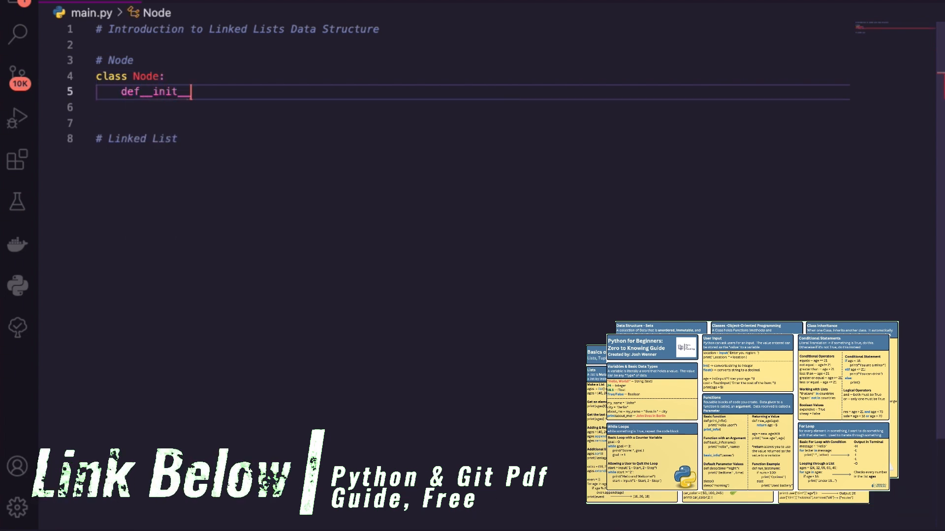
text((self)
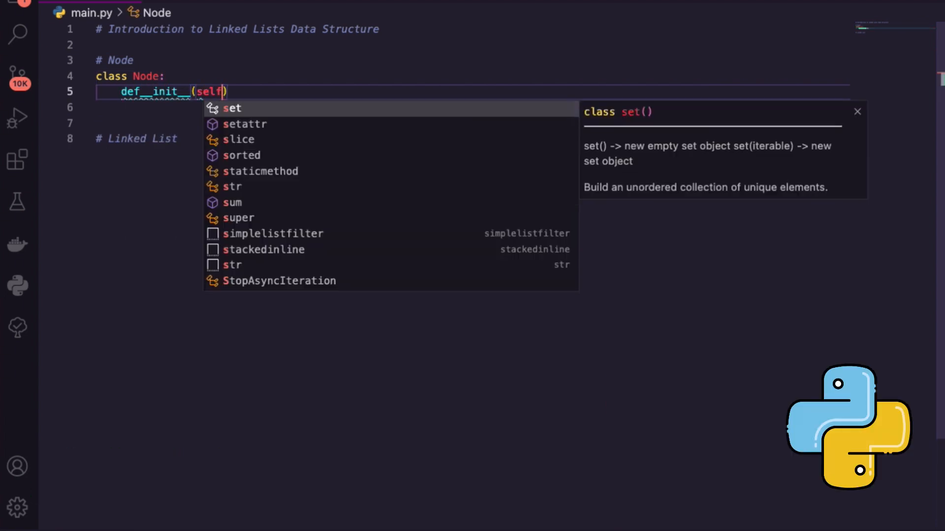
text(, data)
text(self.)
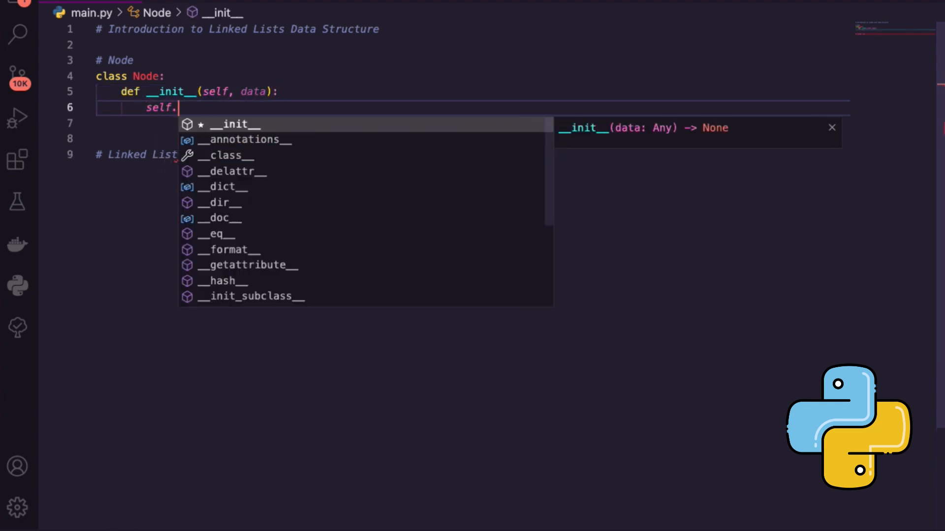
text(data = dat)
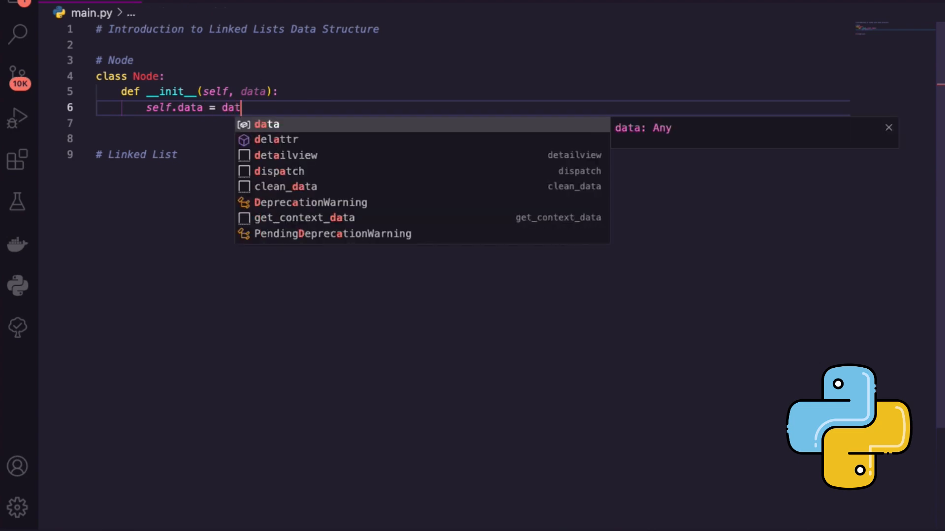
text(self)
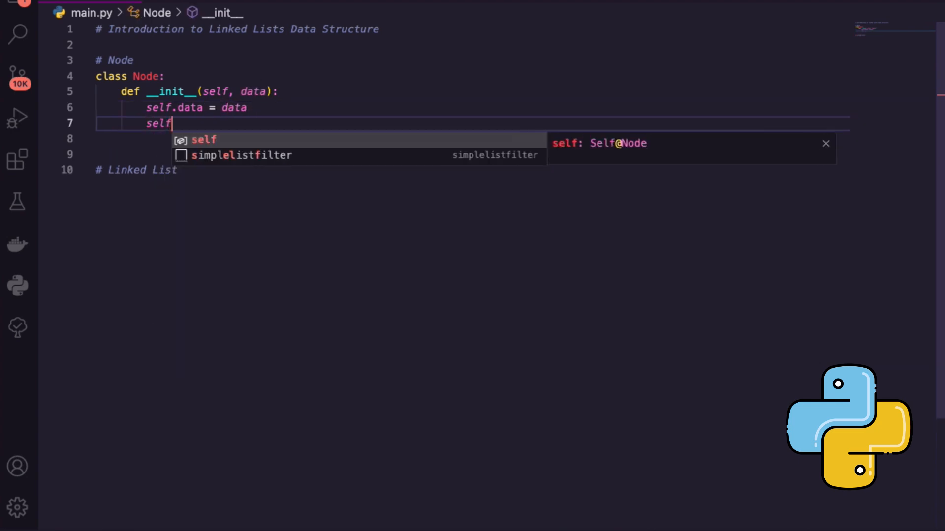
text(.next)
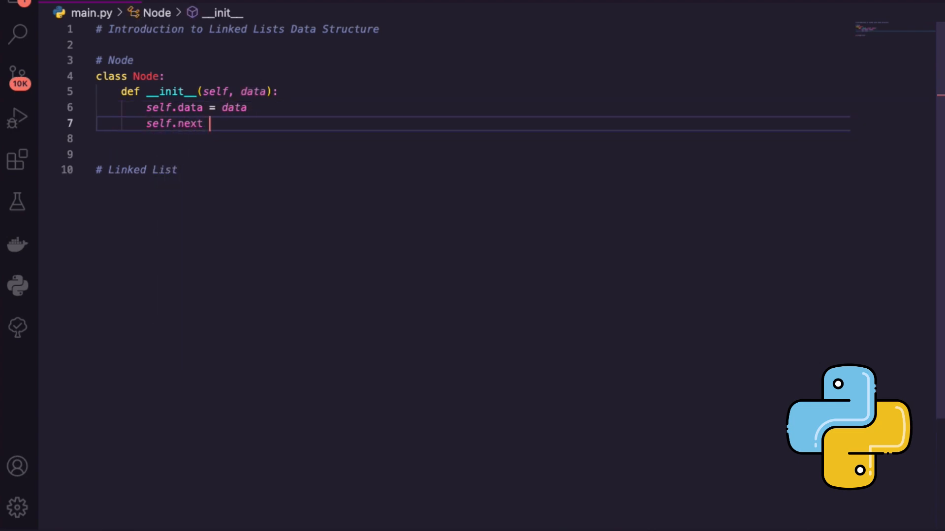
text(= None)
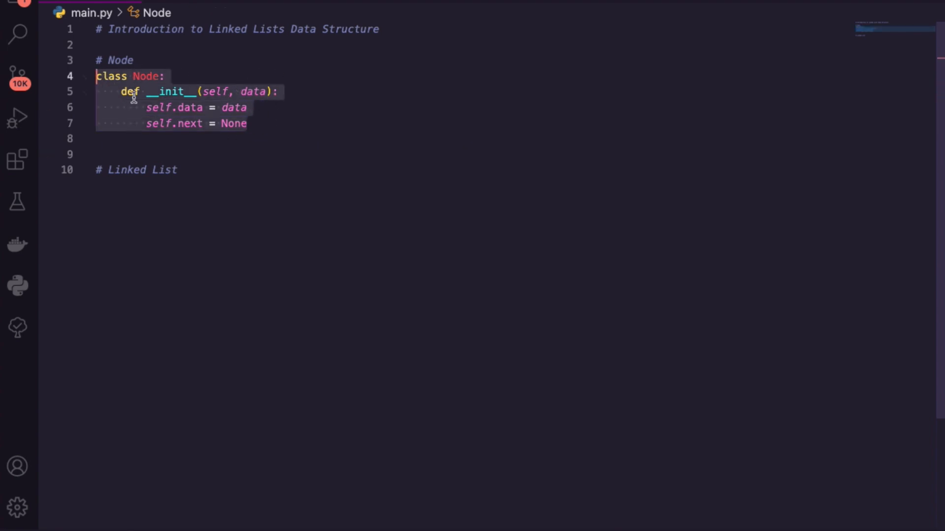
mouse_move(246, 198)
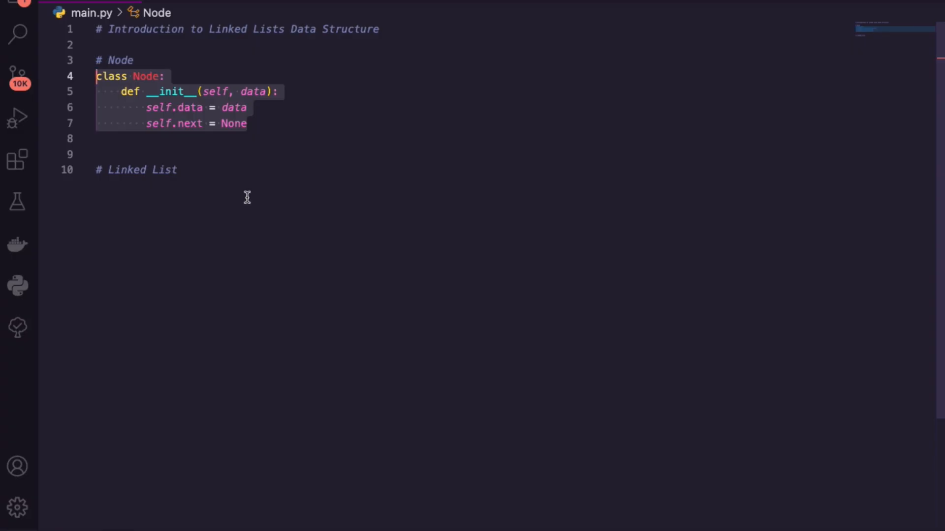
- Write class LinkedList with __init__(self) setting self.head = None
click(181, 185)
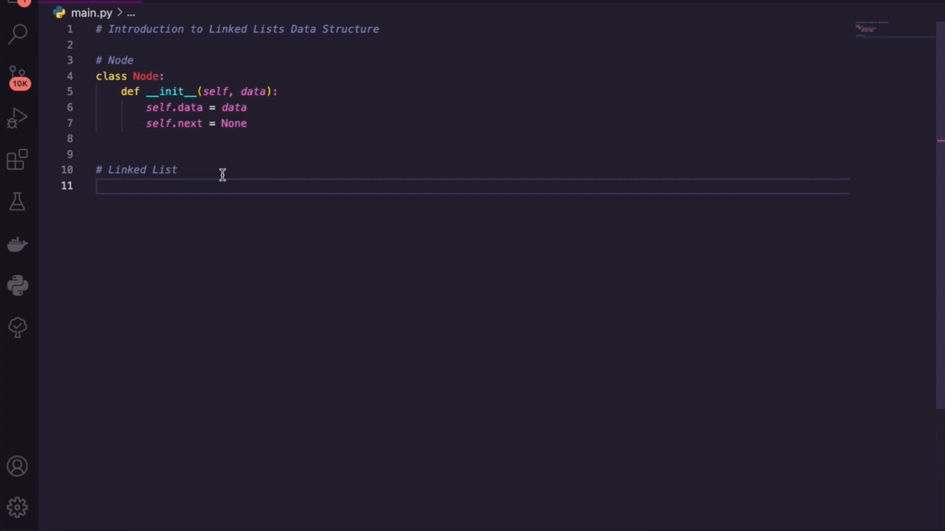
text(class LinkedLi)
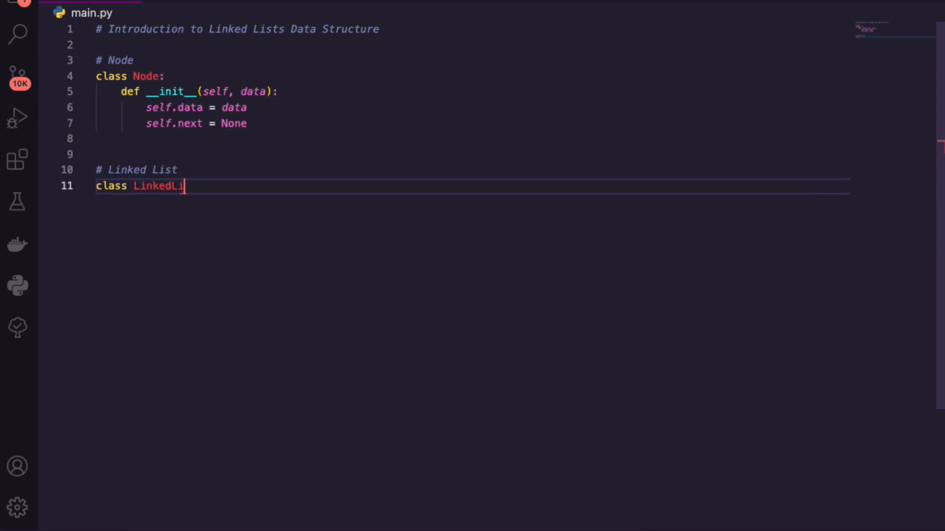
text(st:)
text(def )
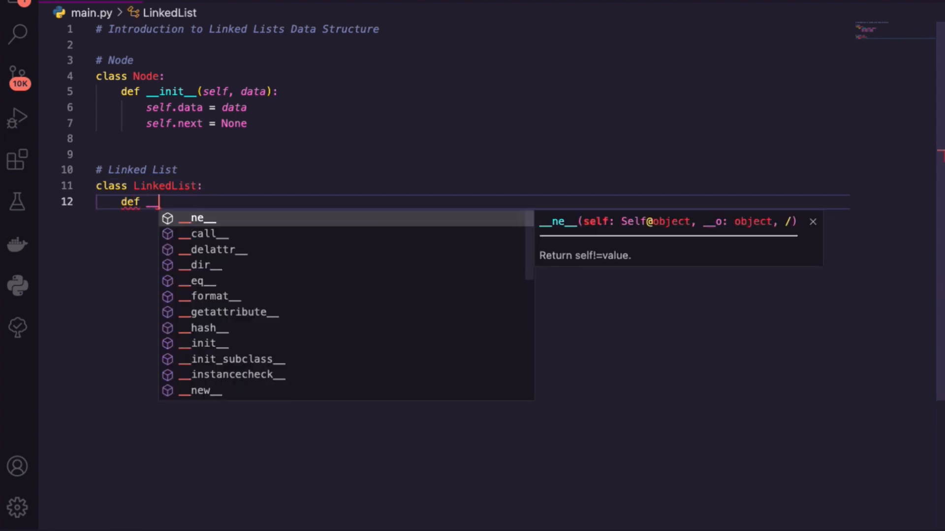
text(__init__(self):)
text(self.)
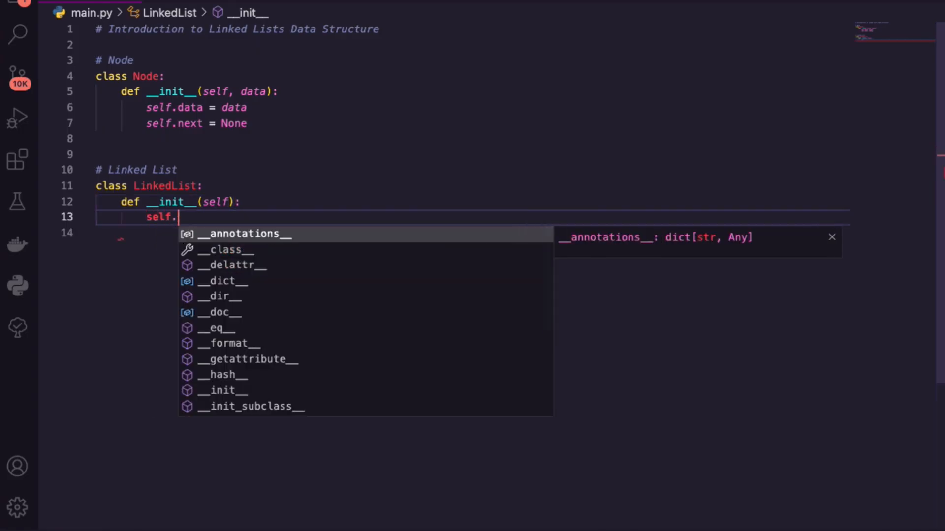
text(head =)
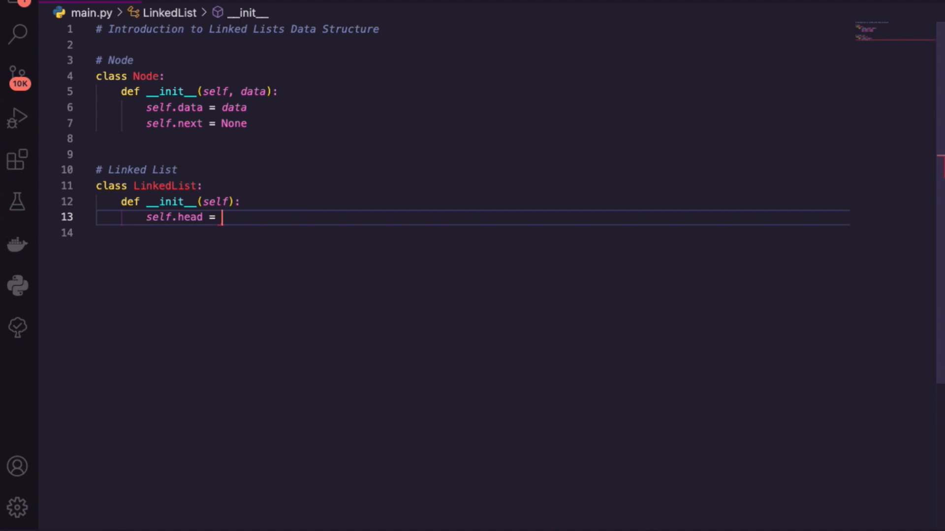
text(None)
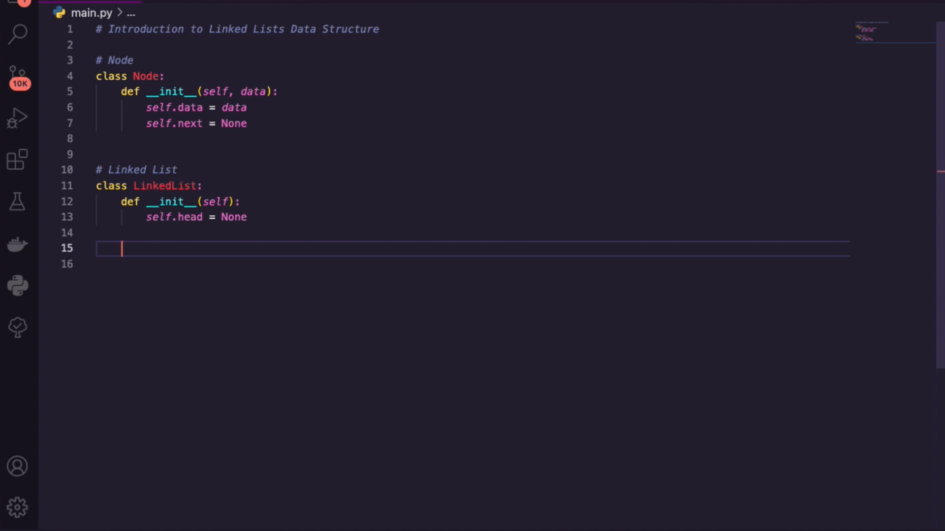
- Add # Append, # Display placeholder comments in the class and a # Testing comment below it
text(#)
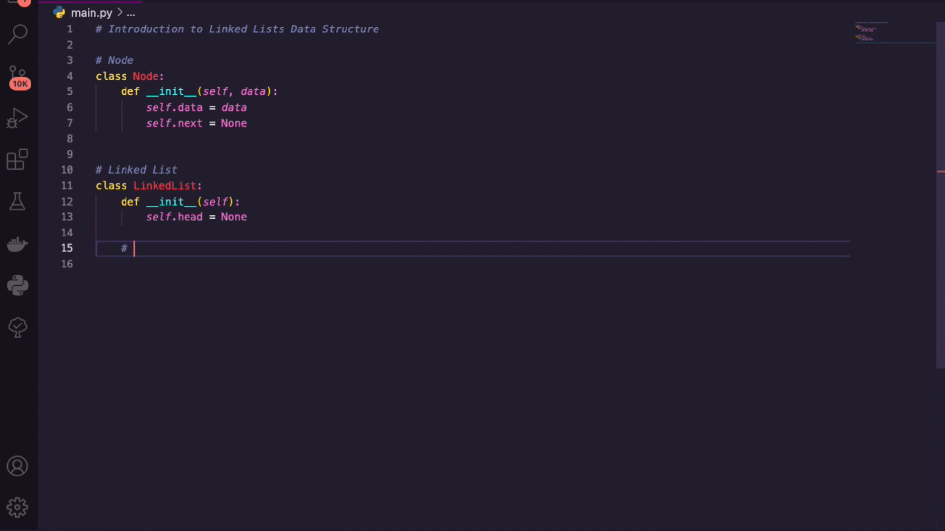
text(Append)
text(# Delete)
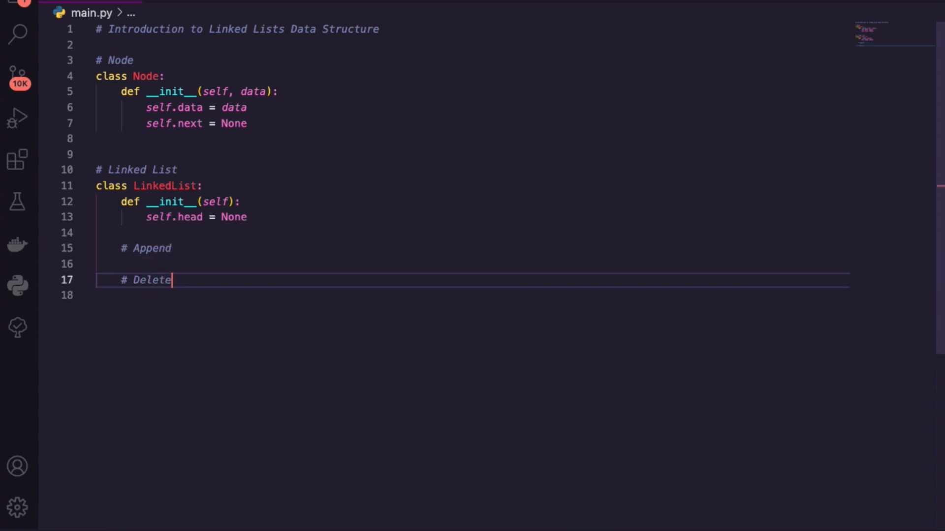
text(# Displa)
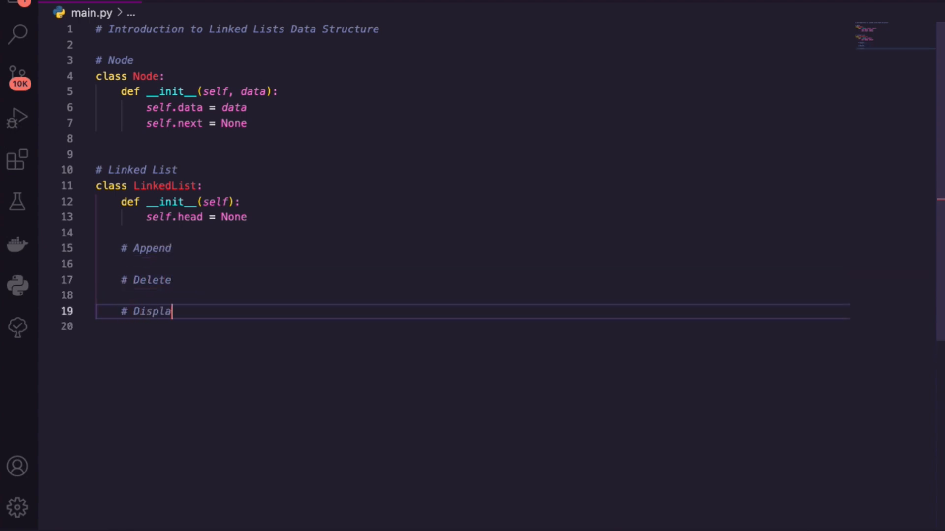
text(y)
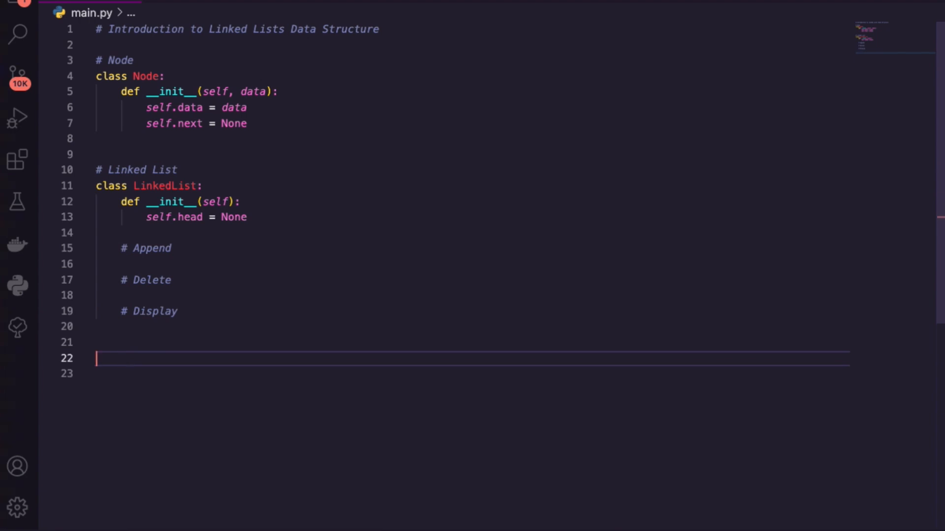
text(# Testing)
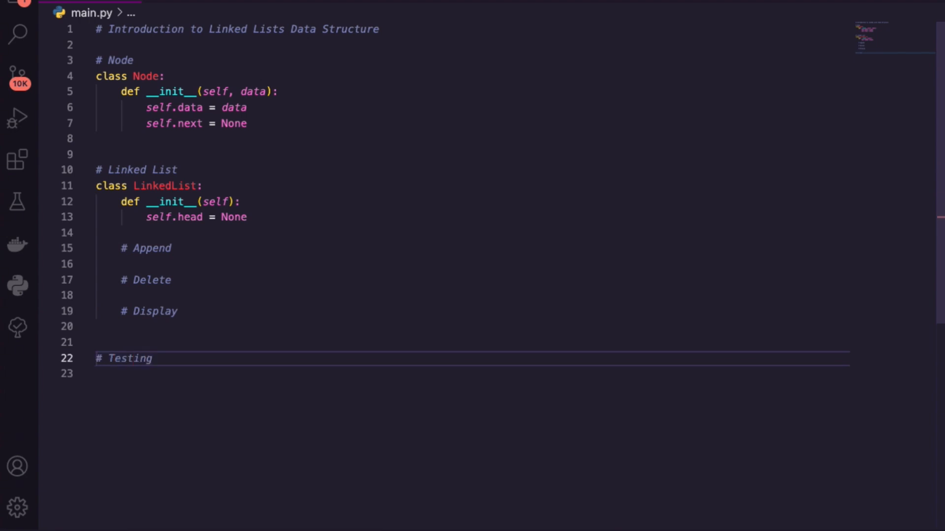
- Create test nodes node1 = Node(5) and node2 = Node(10), then print(node1.data)
key(enter)
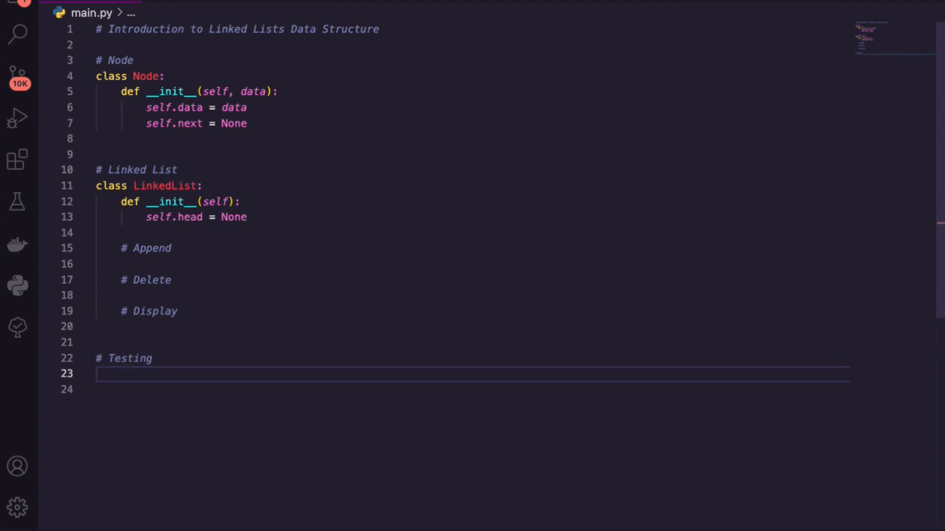
text(node1 =)
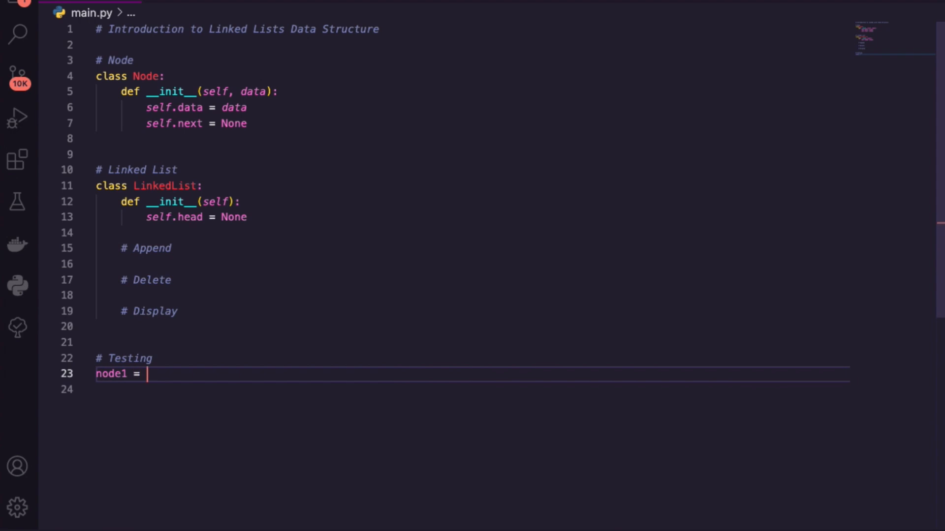
text(node())
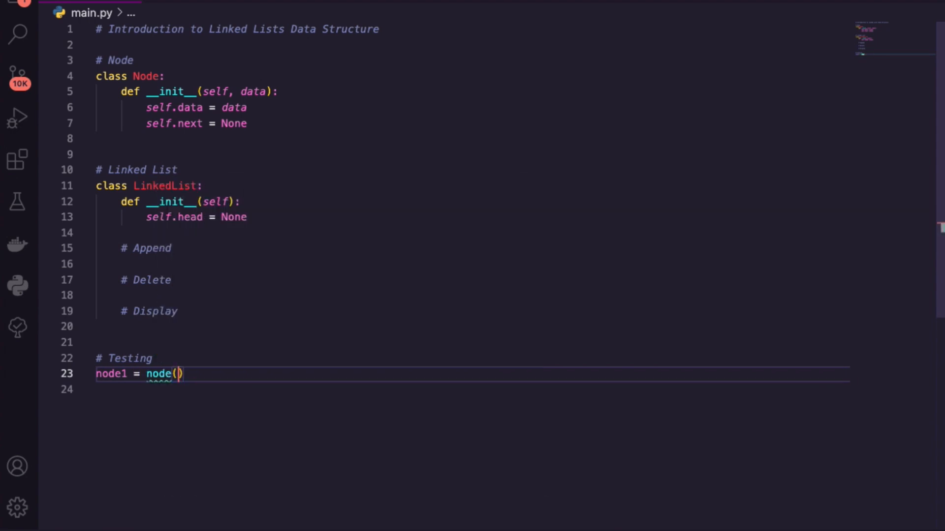
text(Node)
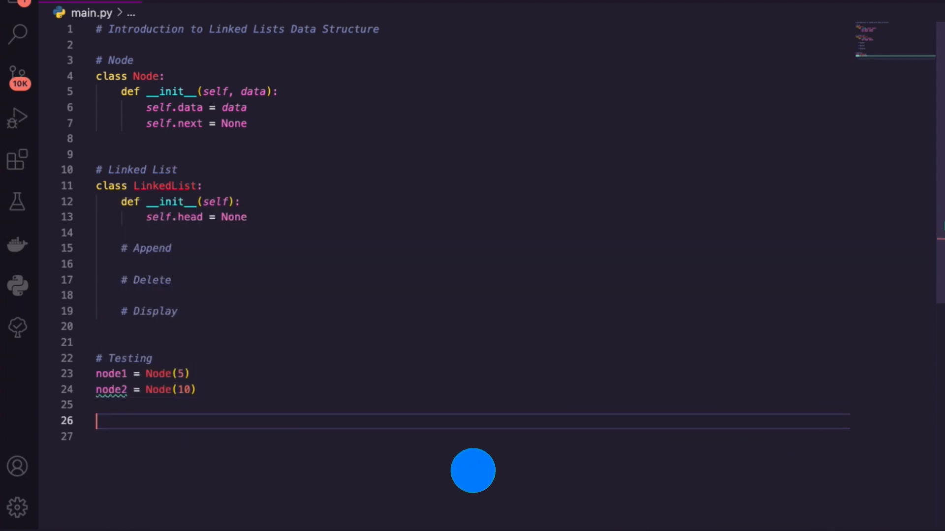
text(print(node1.data)
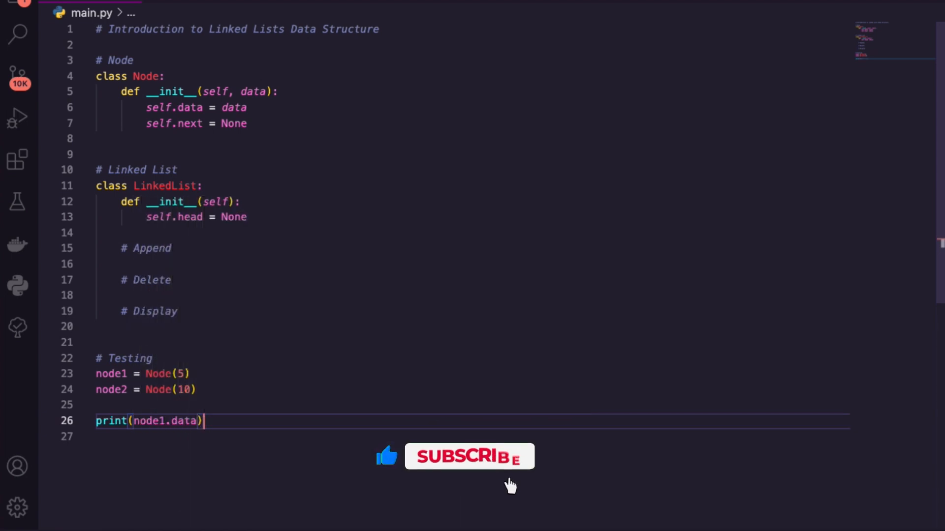
click(468, 456)
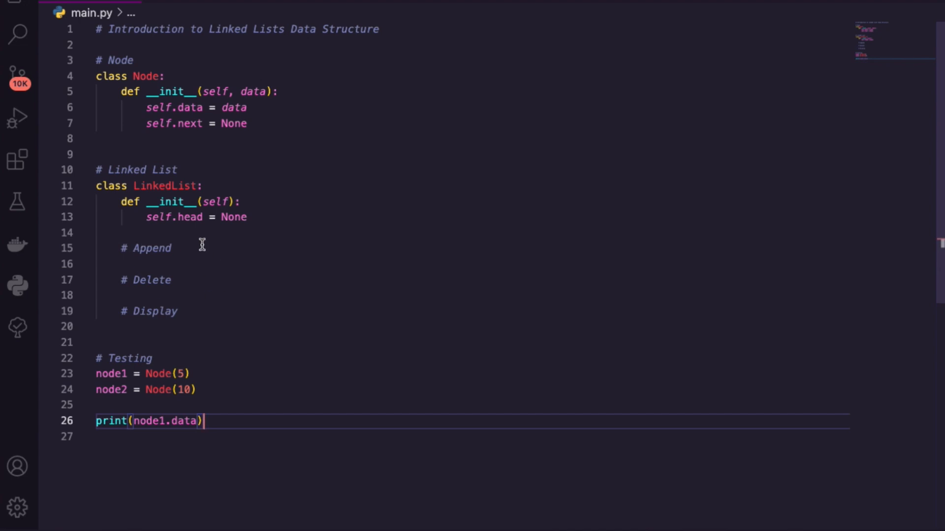
- Define def append(self, data) whose body starts with new_node = Node(data)
click(172, 248)
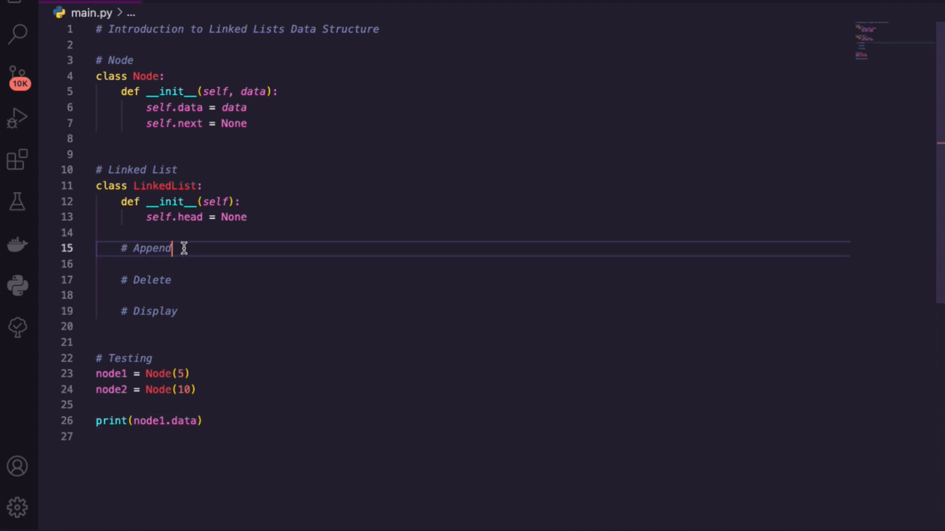
text(def appen)
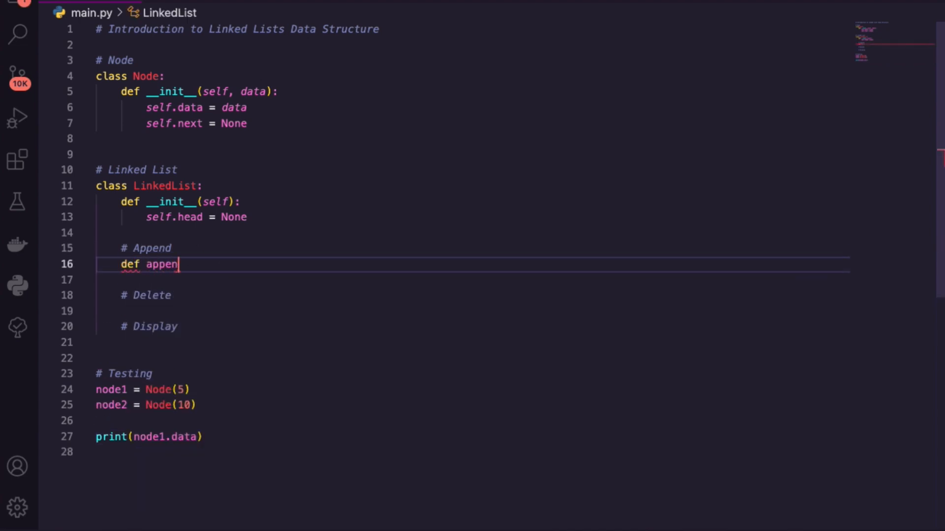
text(d(self))
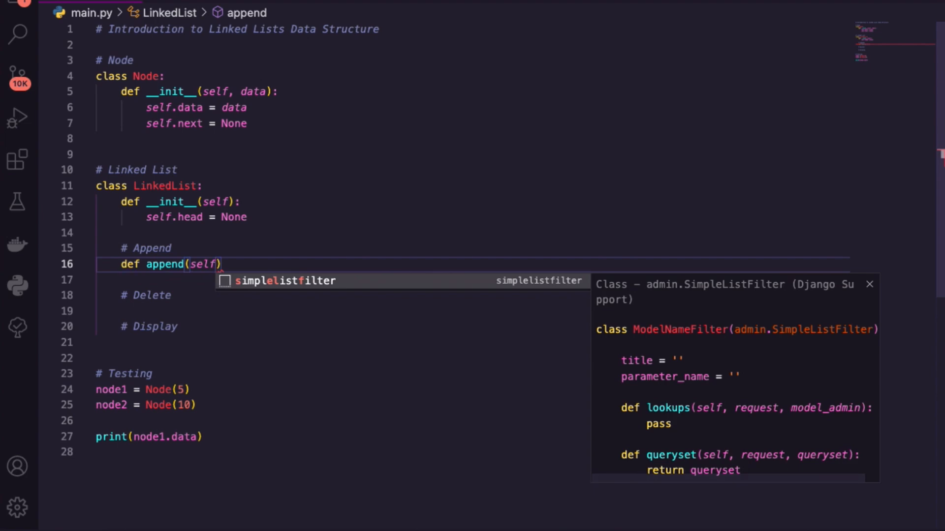
text(, data)
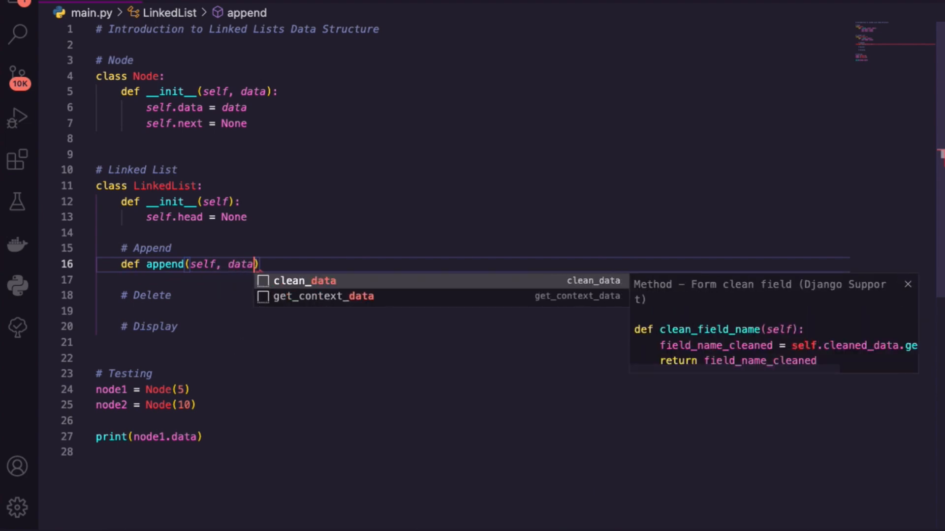
text(:)
key(Enter)
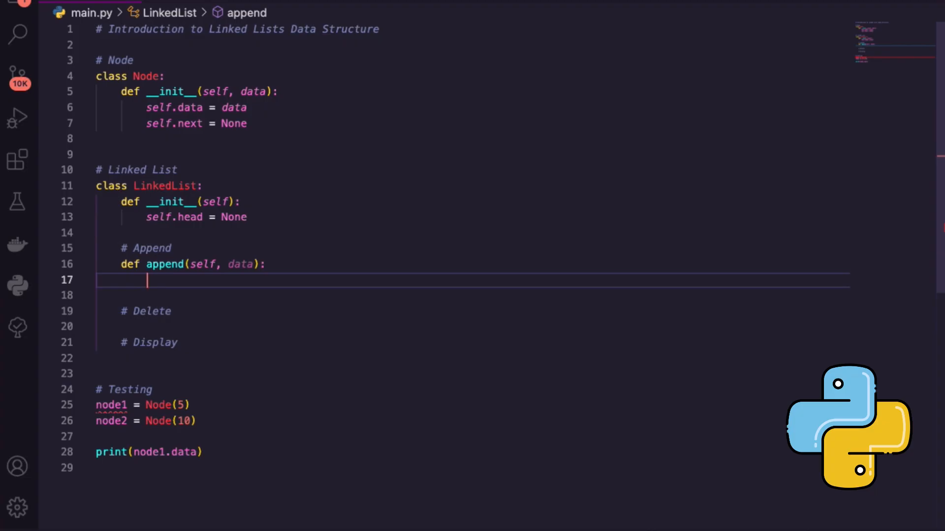
text(new)
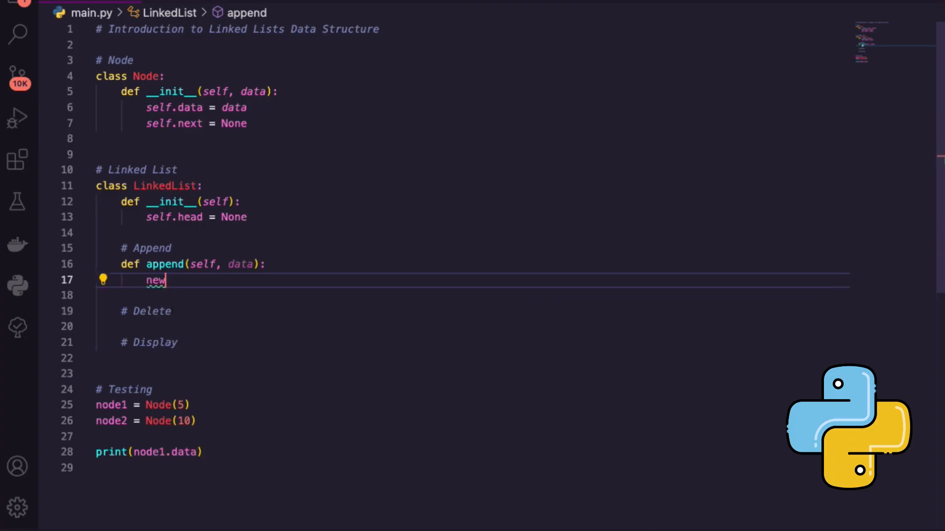
text(_node =)
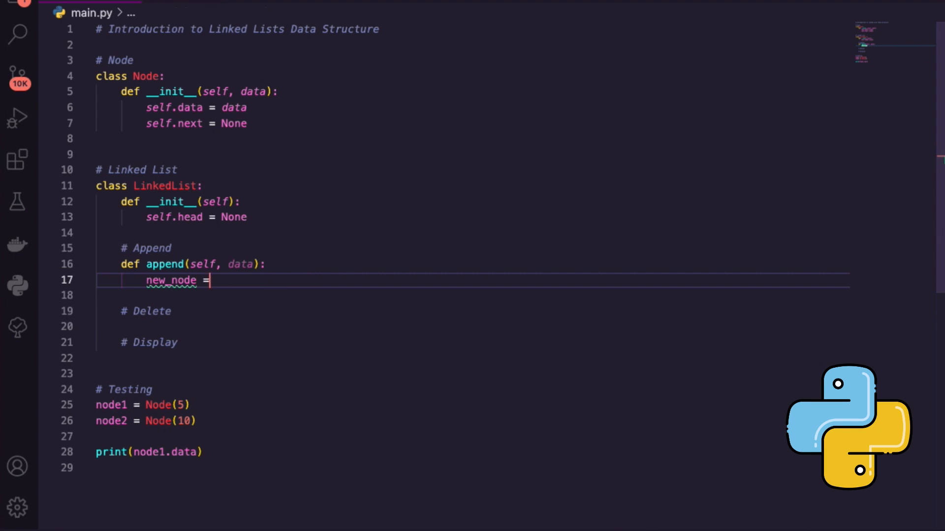
text(Node)
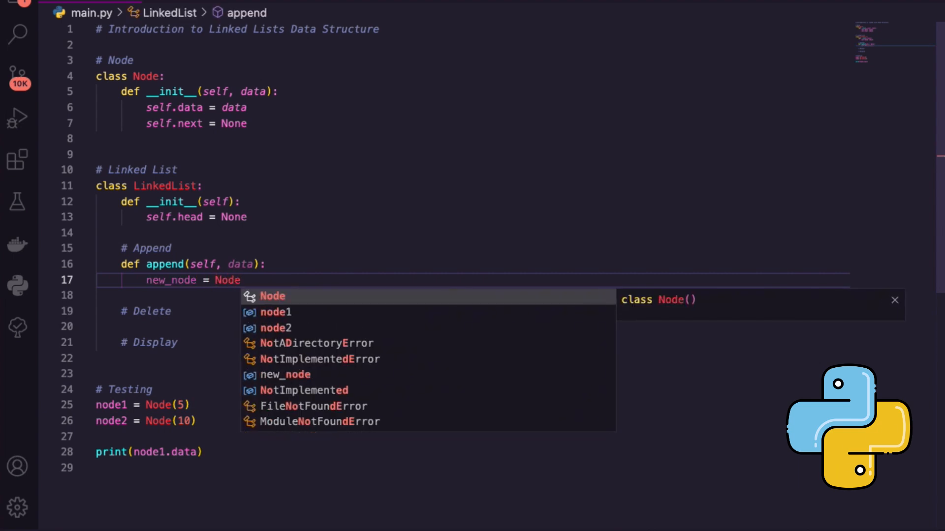
text((data)
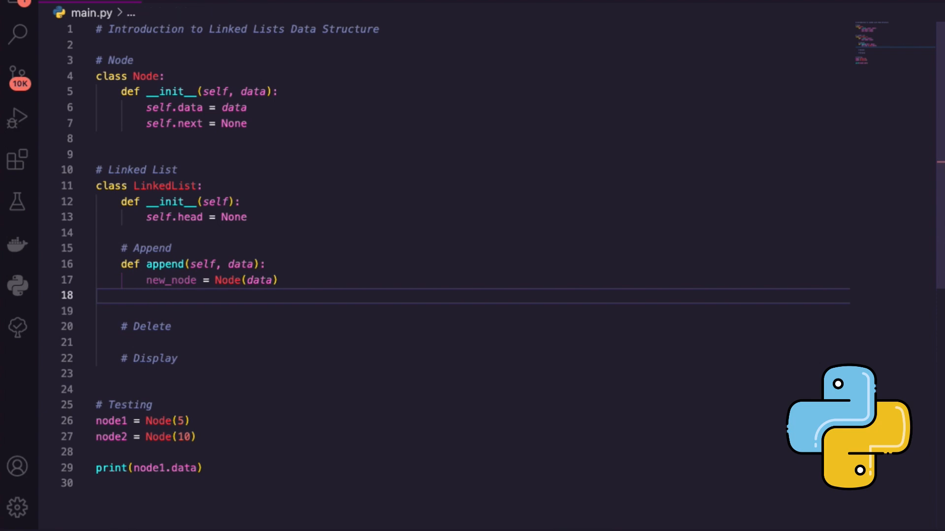
- Add an if not self.head: branch that sets self.head = new_node and returns
click(147, 295)
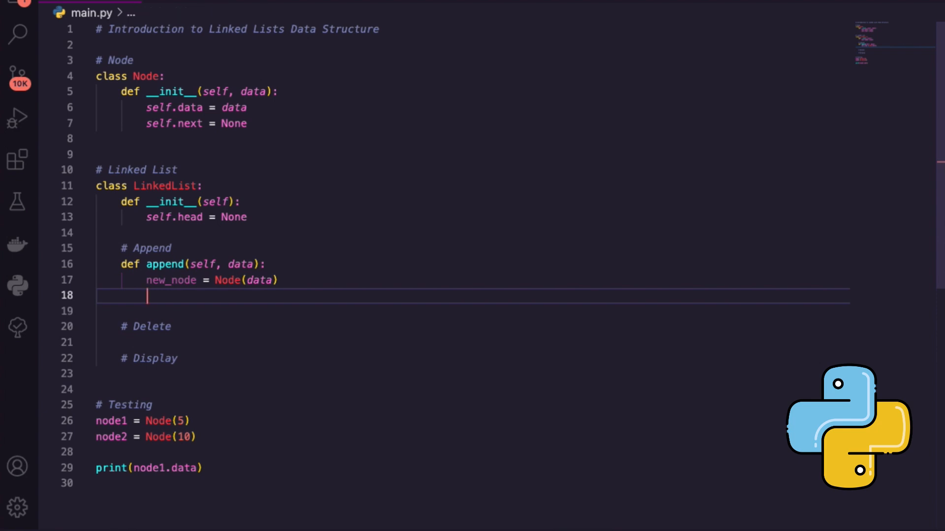
text(if not self.head)
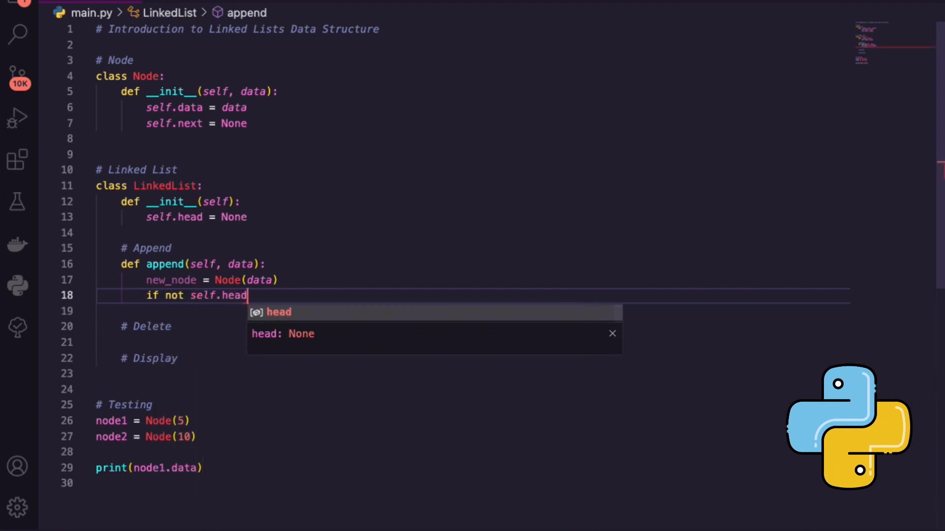
text(:)
text(self.head = new)
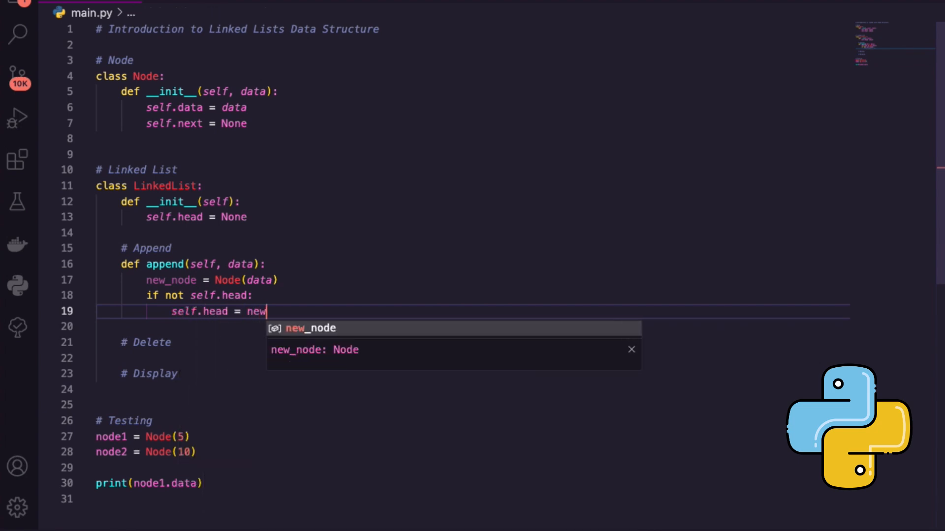
key(Tab)
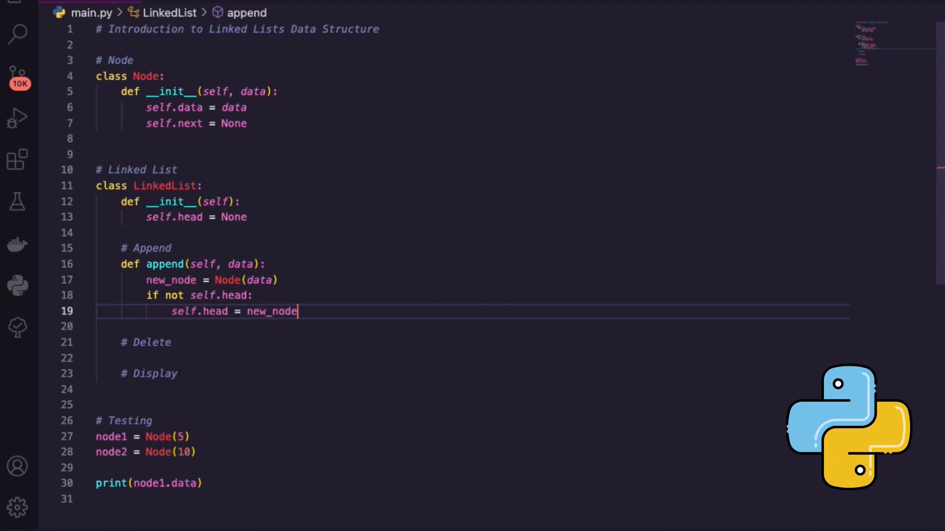
text(return)
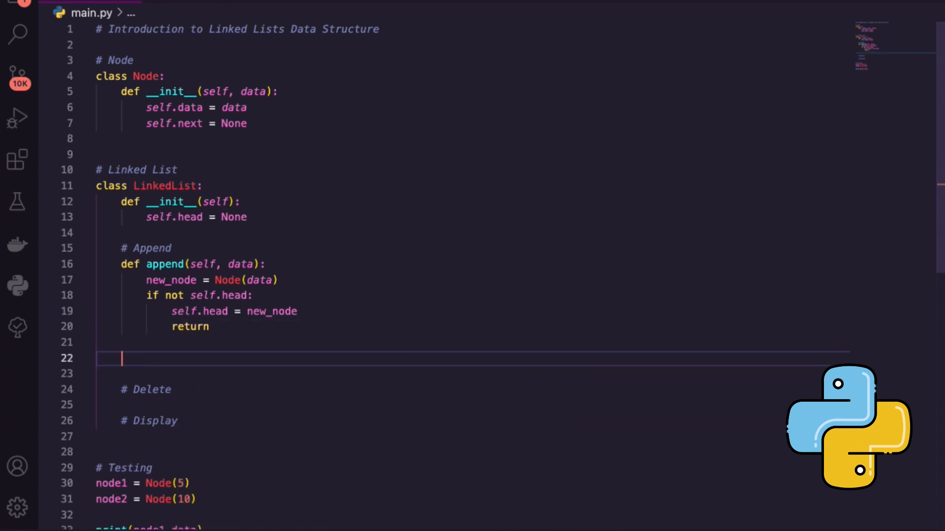
key(Backspace)
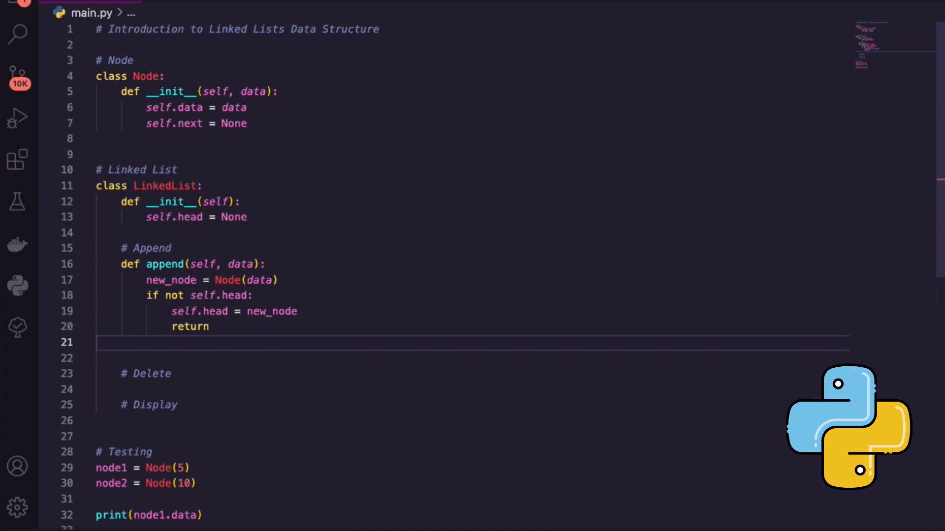
- Set current = self.head, loop while current.next advancing current, then link current.next = new_node
text(current =)
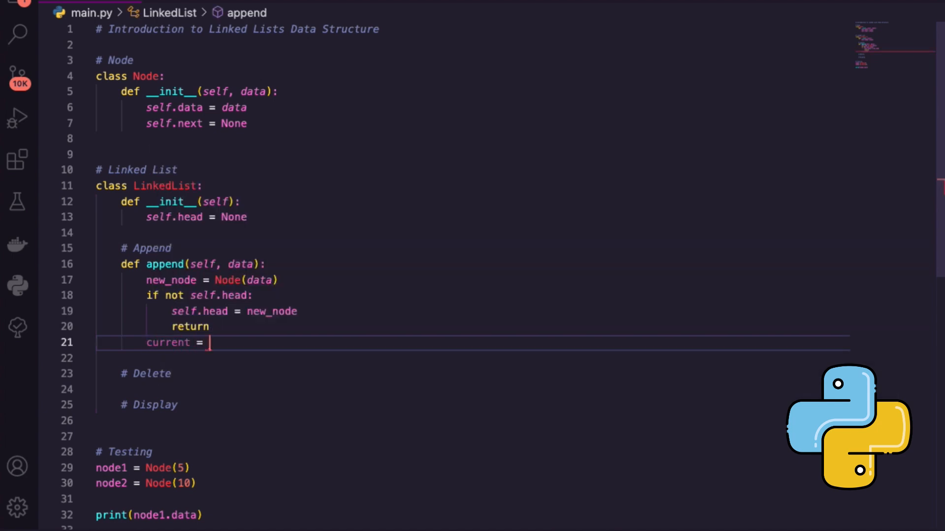
text(self.head)
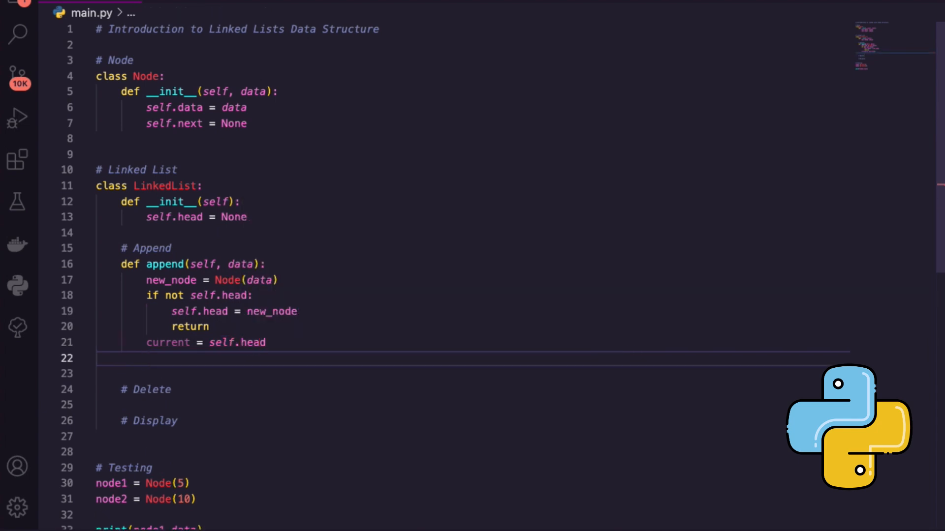
text(while)
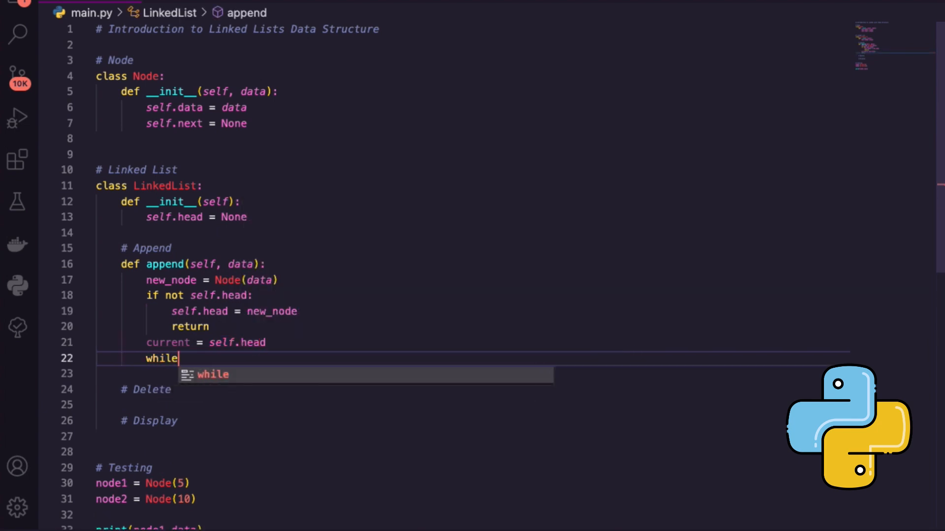
text(current)
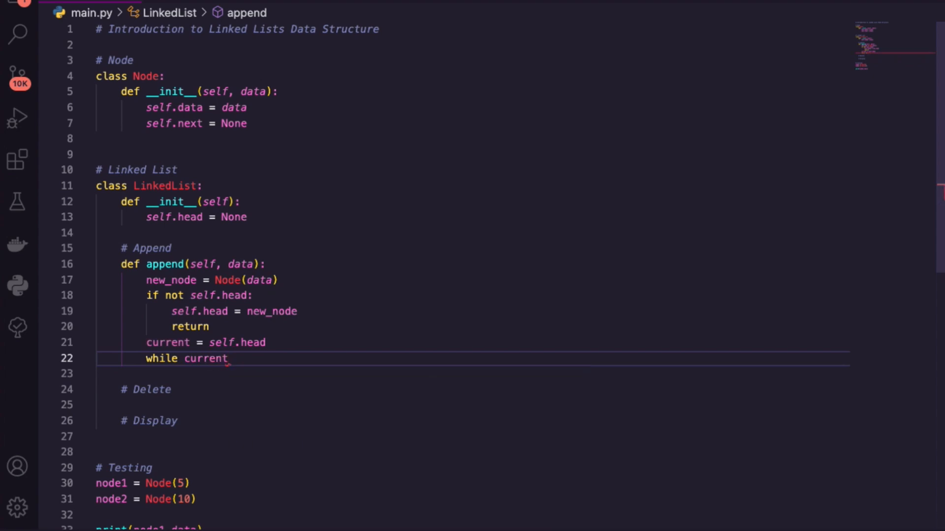
text(.next:)
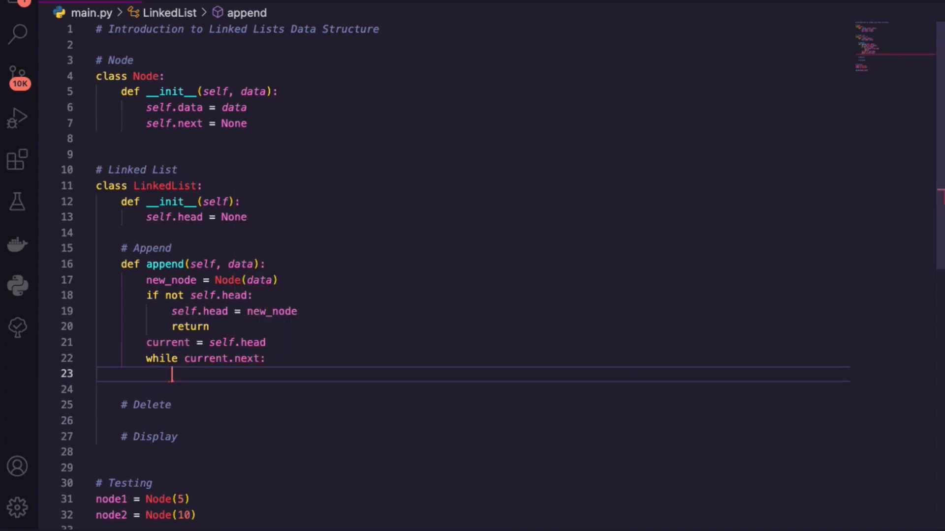
text(current = curr)
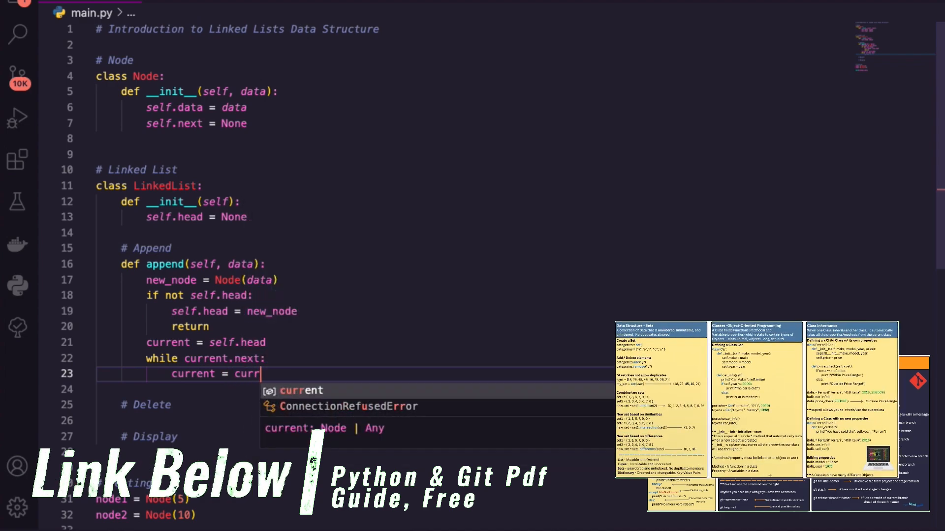
text(ent.next)
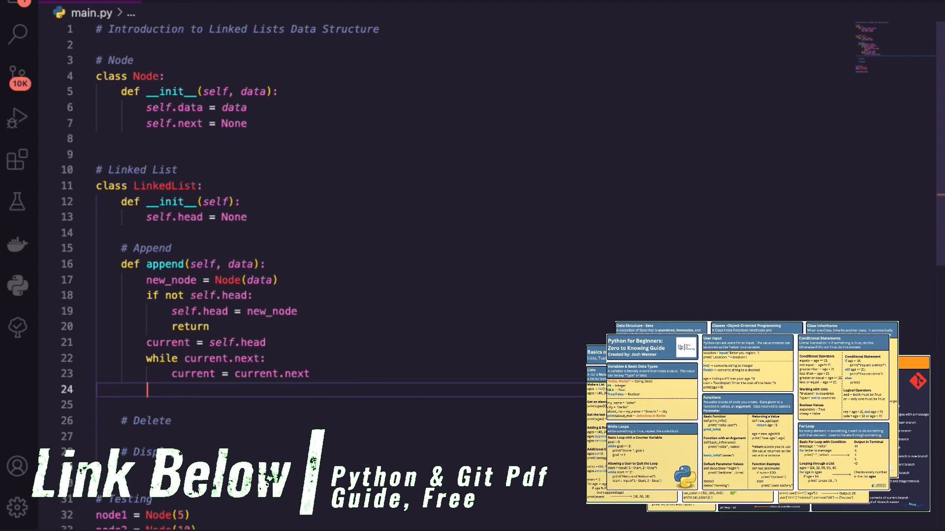
text(current.next =)
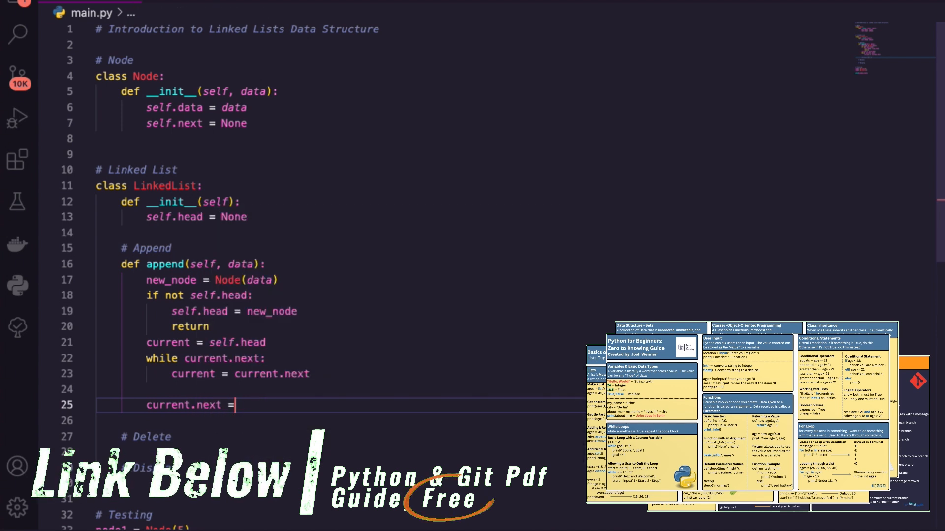
text(new_node)
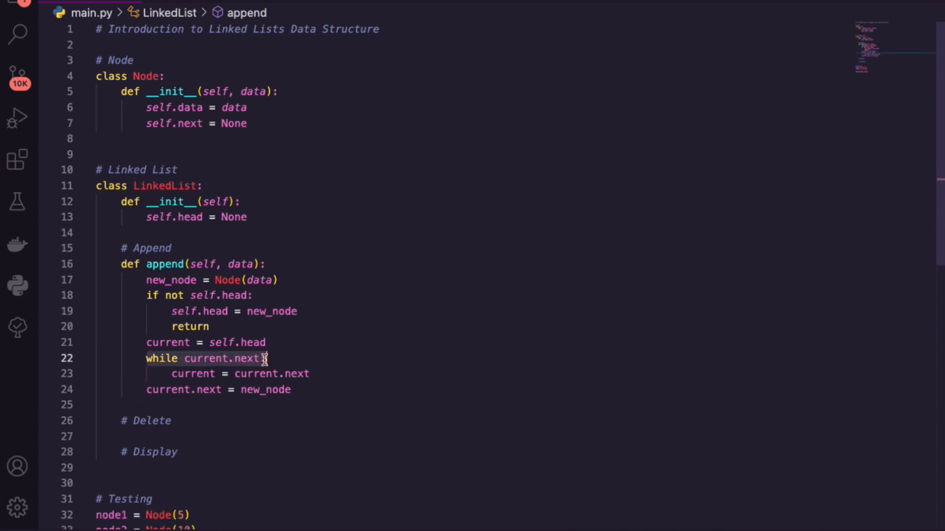
- Add blank lines beneath the # Delete comment to make room for the delete method
text(:)
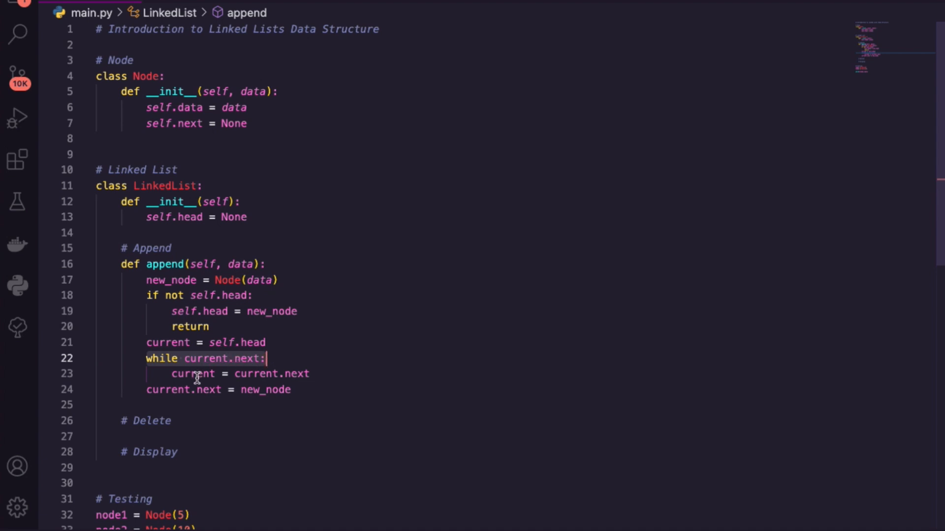
click(235, 374)
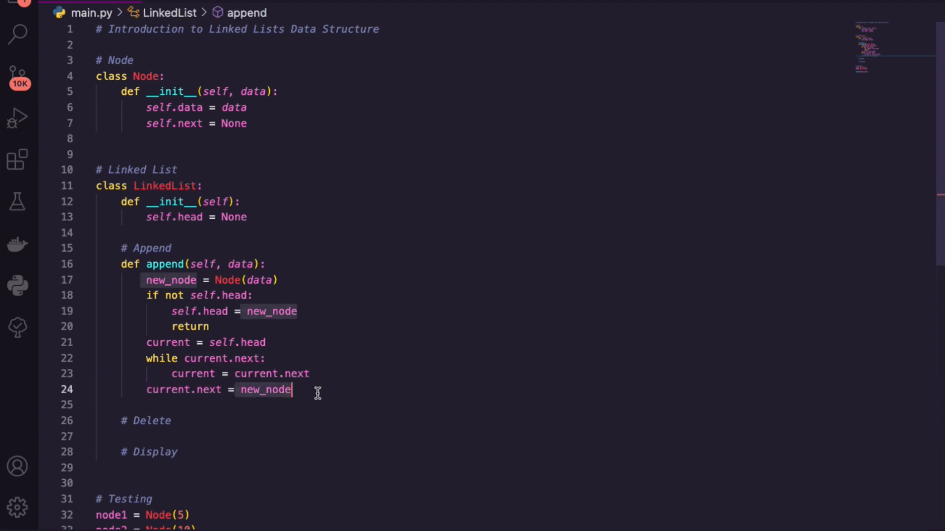
click(216, 420)
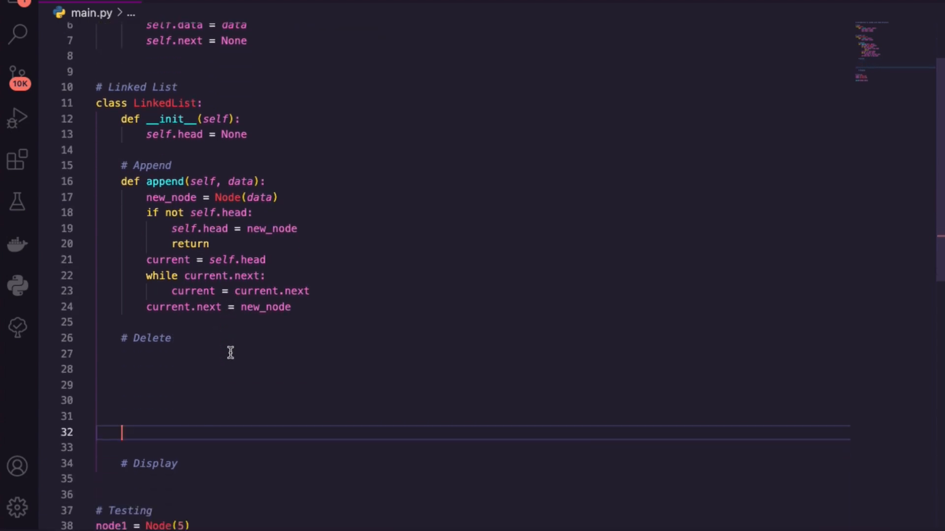
- Define def delete(self, data) with an empty-head check that returns early
text(def d)
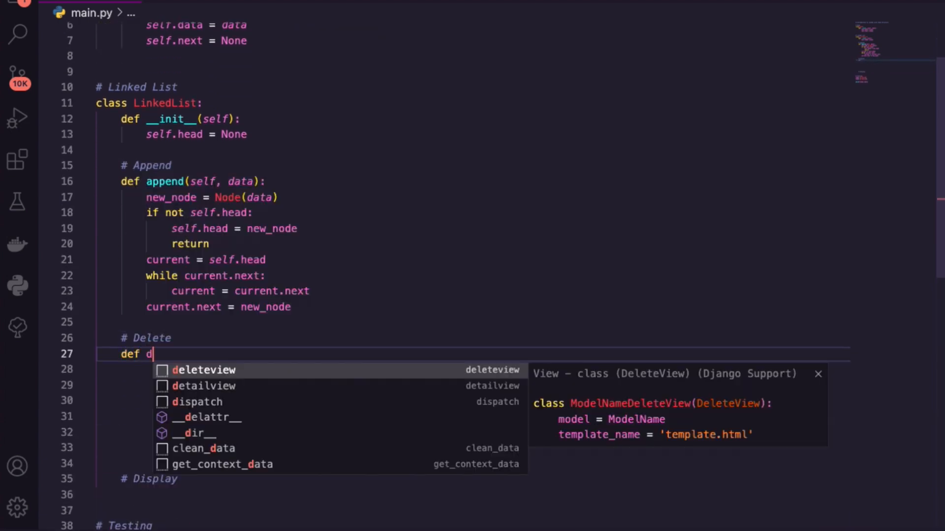
text(elete(sel)
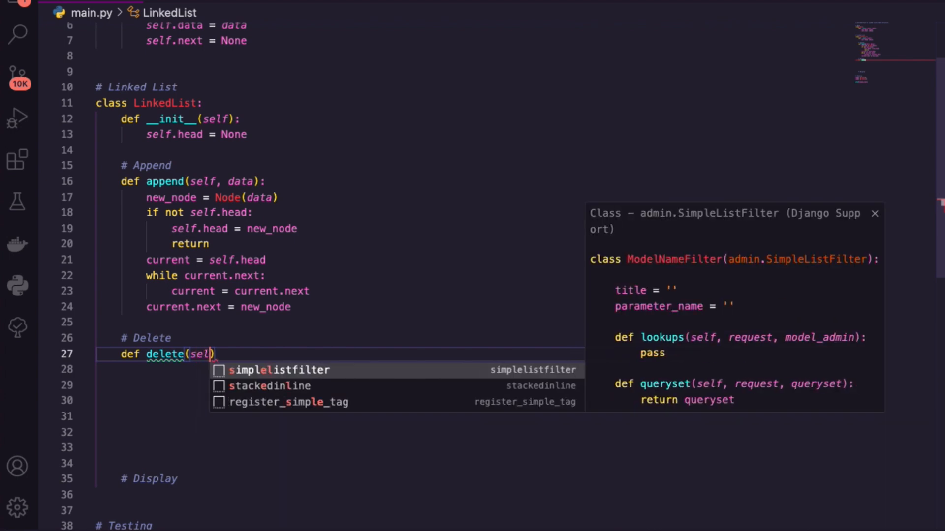
text(, data))
click(340, 369)
text(if not self.h)
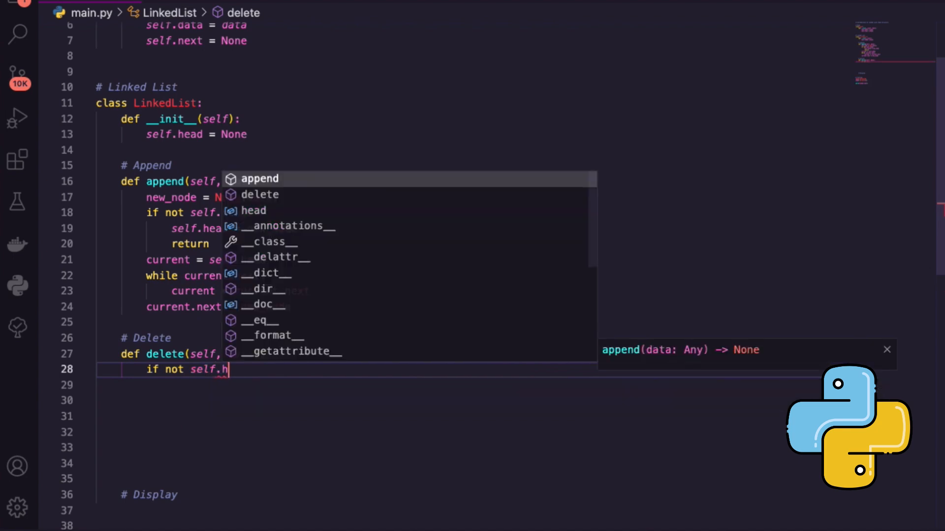
key(Enter)
text(i)
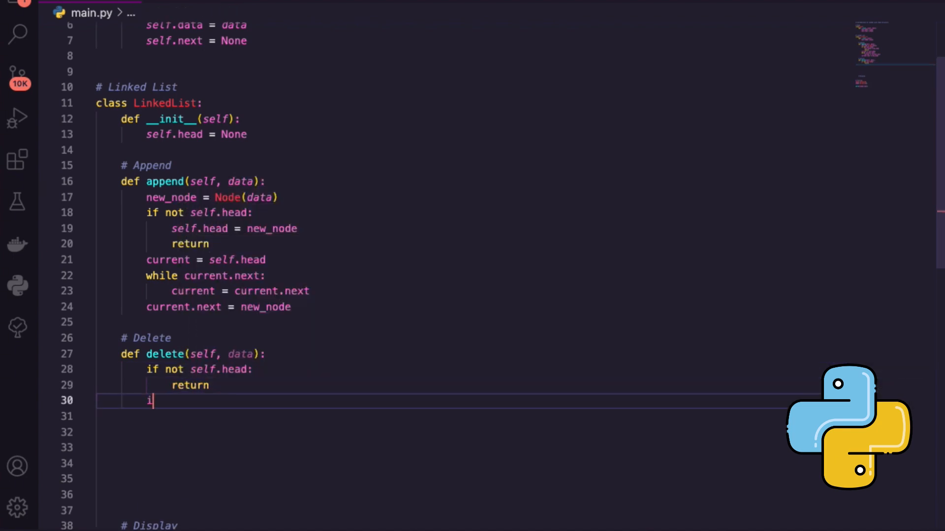
text(f self.head)
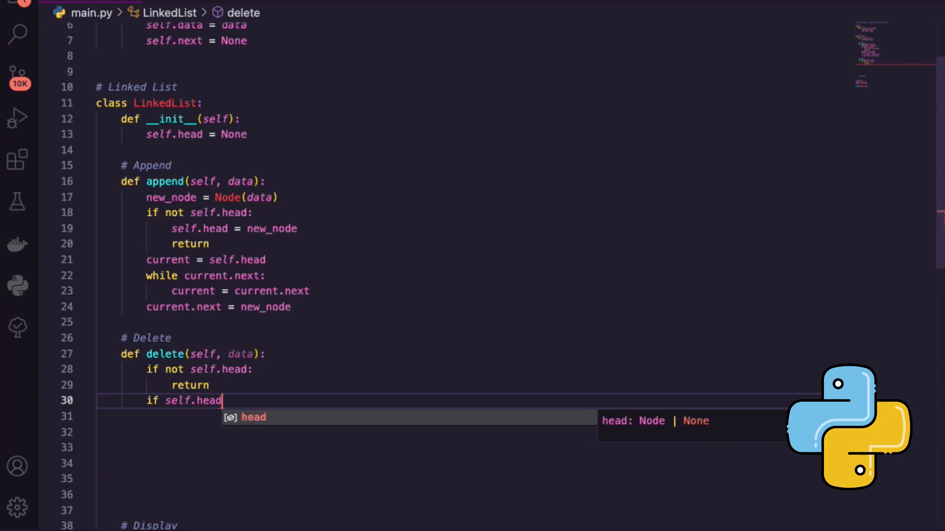
text(.data == dat)
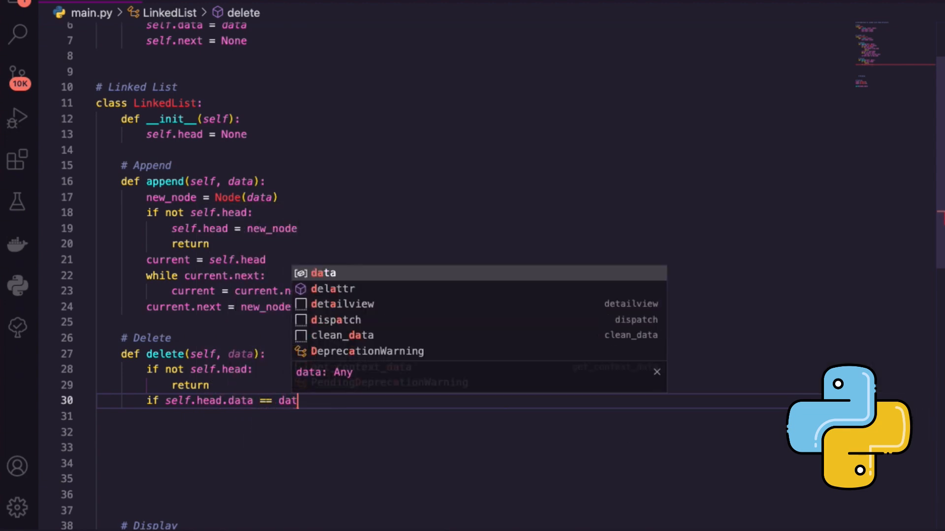
- Add the head-match branch setting self.head = self.head.next and returning
text(a:)
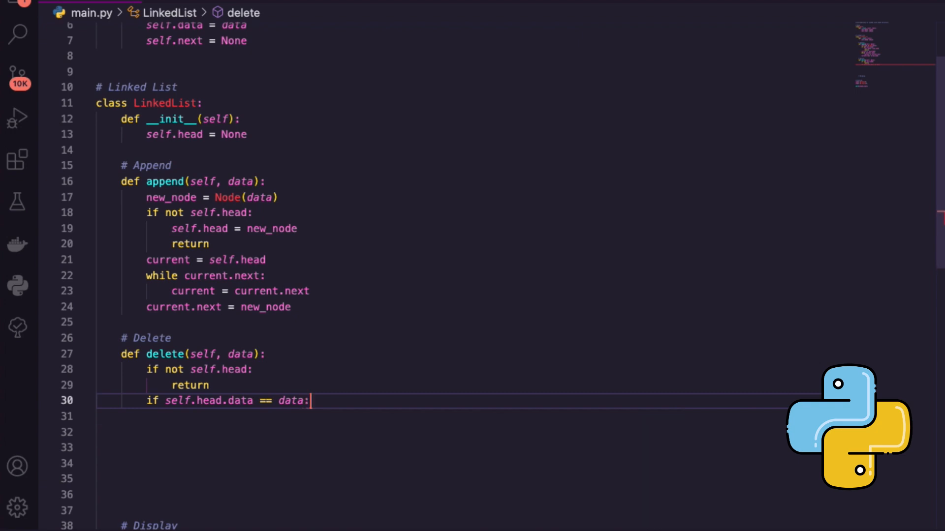
key(Enter)
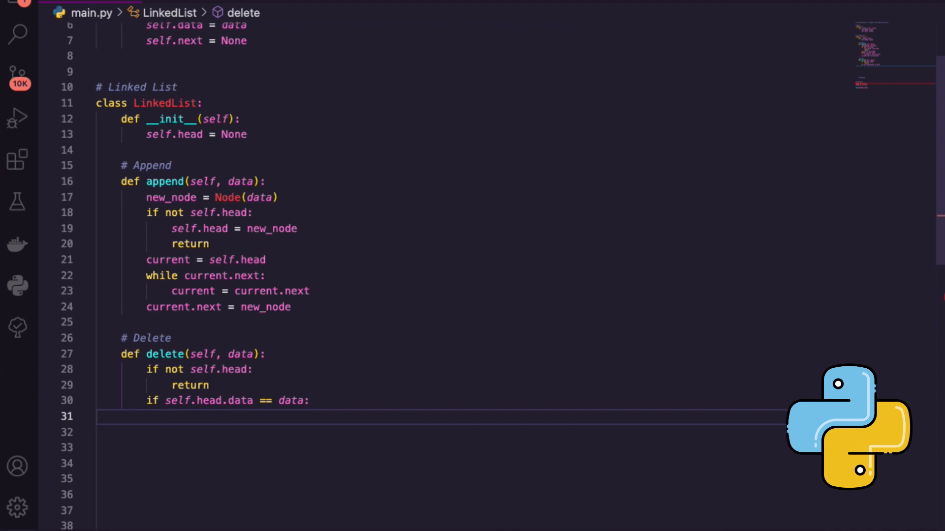
text(self.head =)
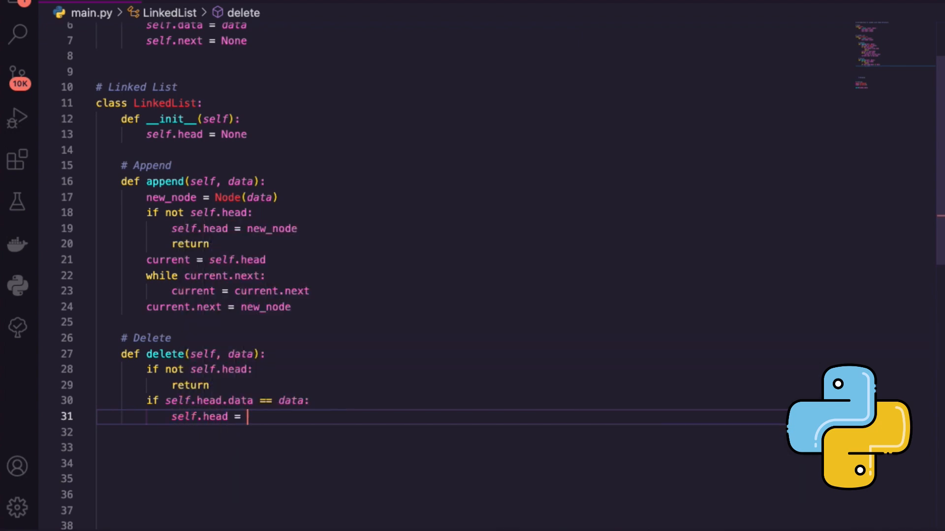
text(self.head.next)
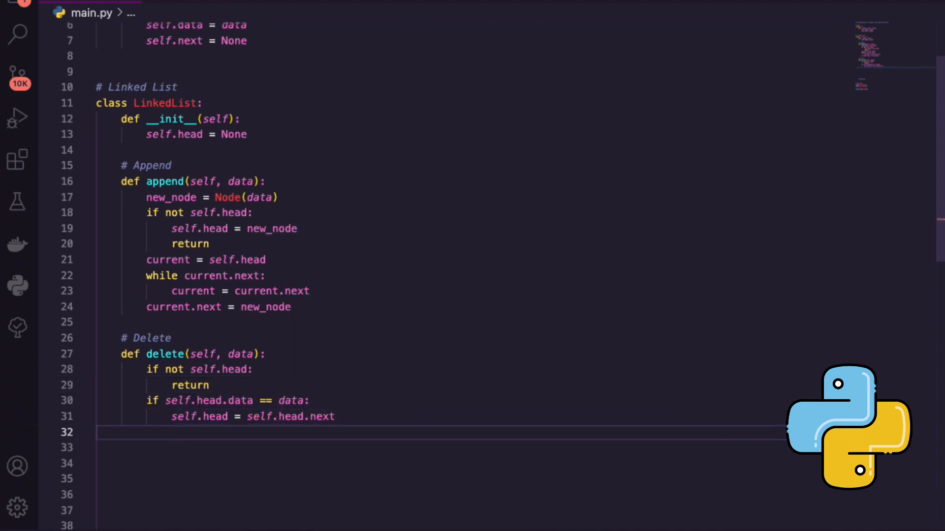
text(return)
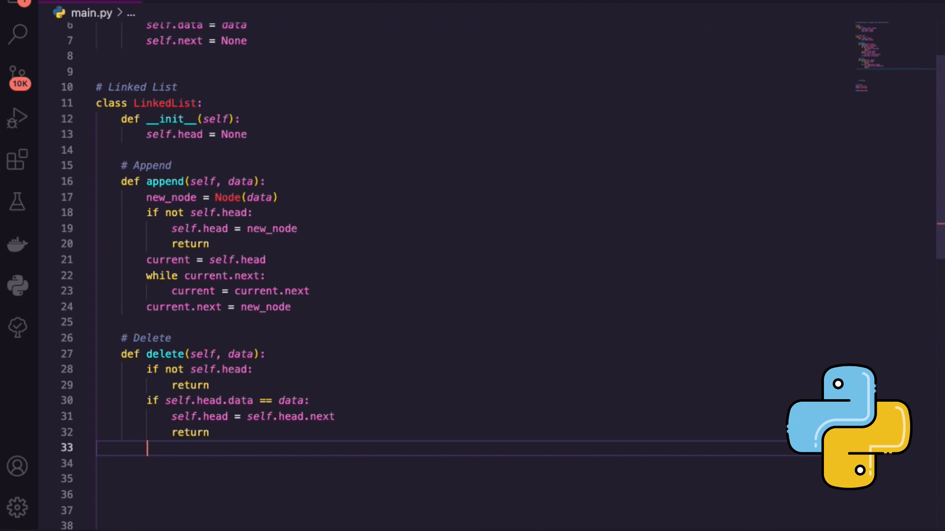
- Walk with current = self.head; when current.next.data == data relink to current.next.next and return, else advance current
text(current =)
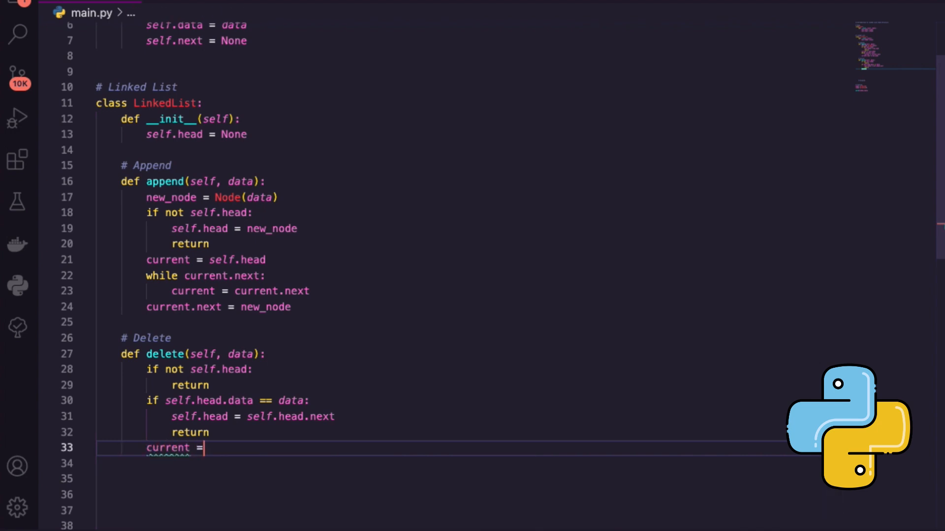
text(self.head)
click(472, 463)
text(while current.next)
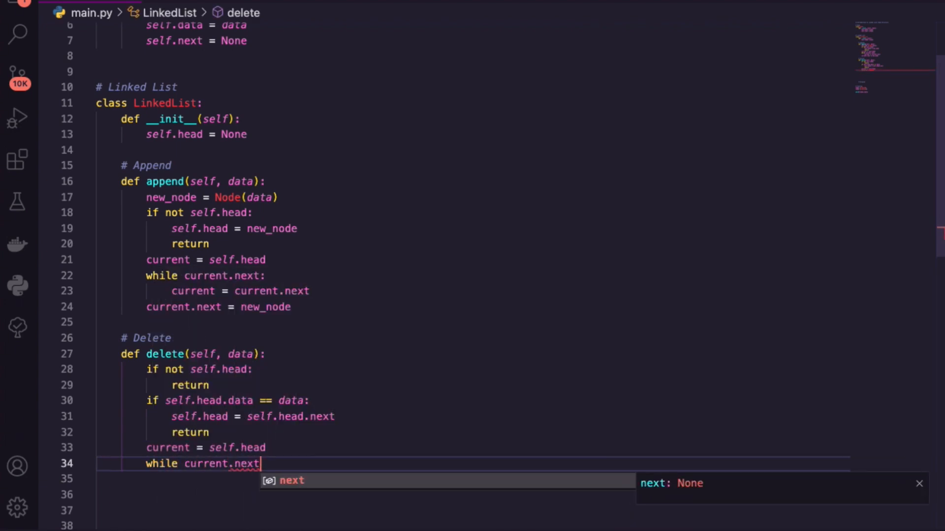
text(:)
click(472, 479)
text(if)
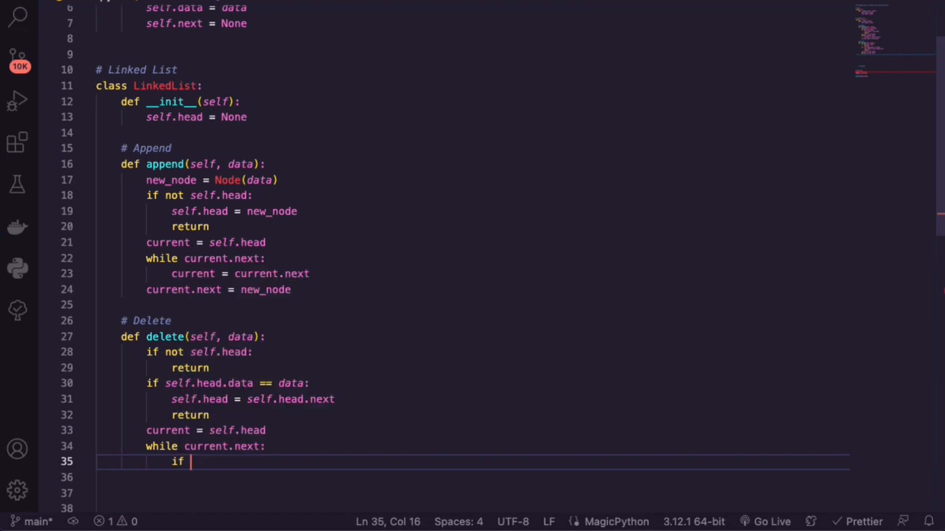
text(current.e)
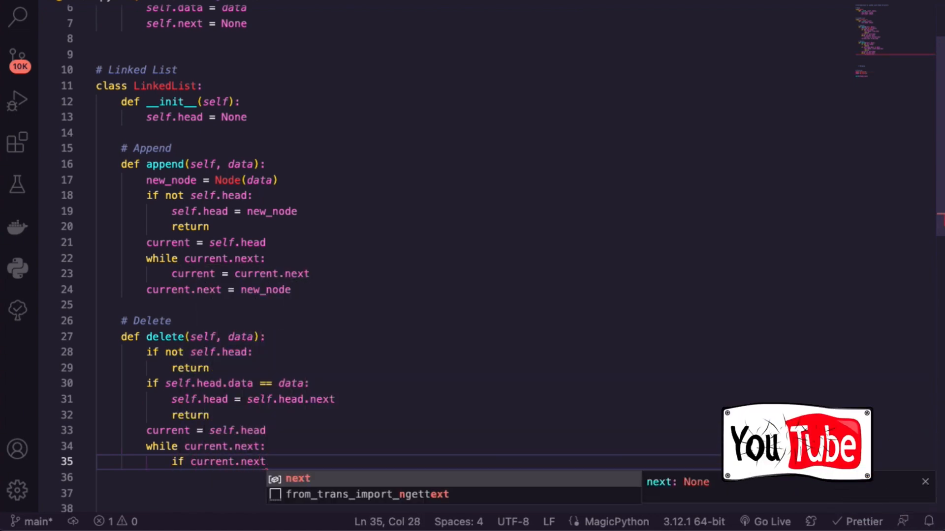
text(.data)
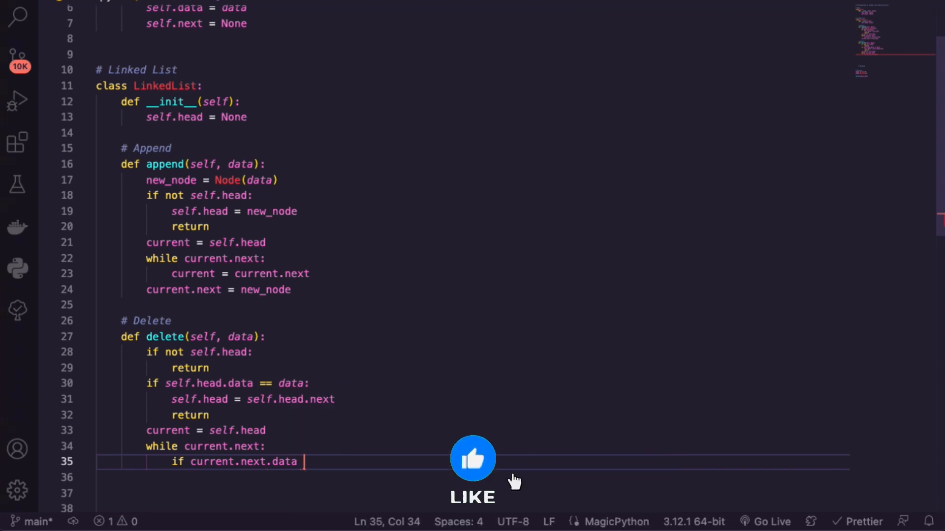
text(== data:)
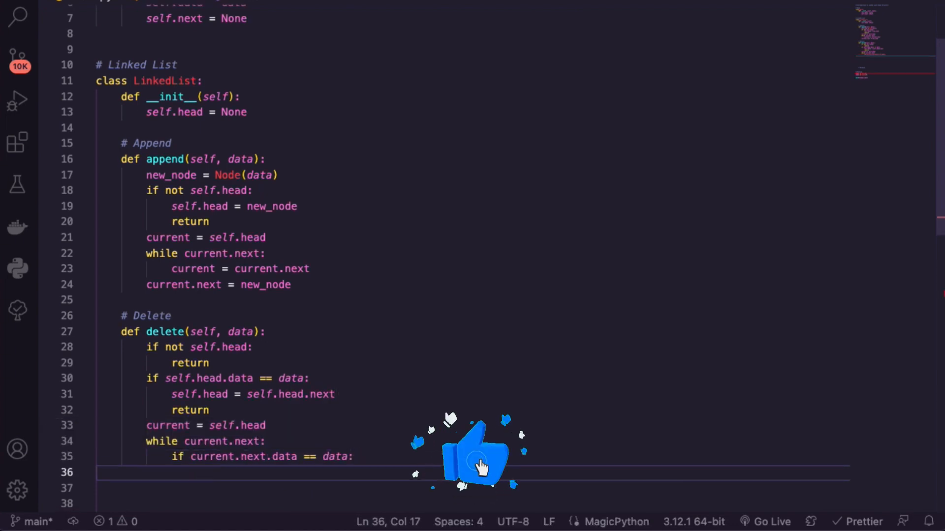
text(current.ext =)
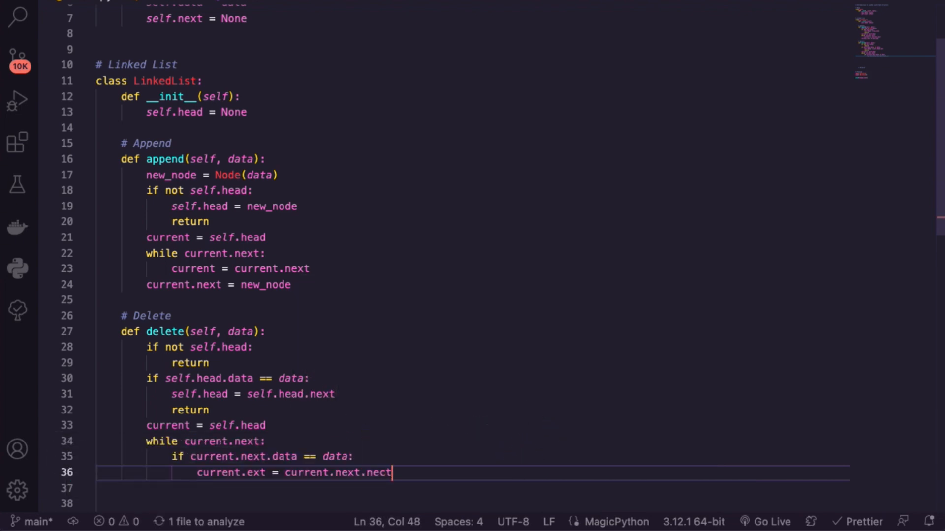
text(current = current.next)
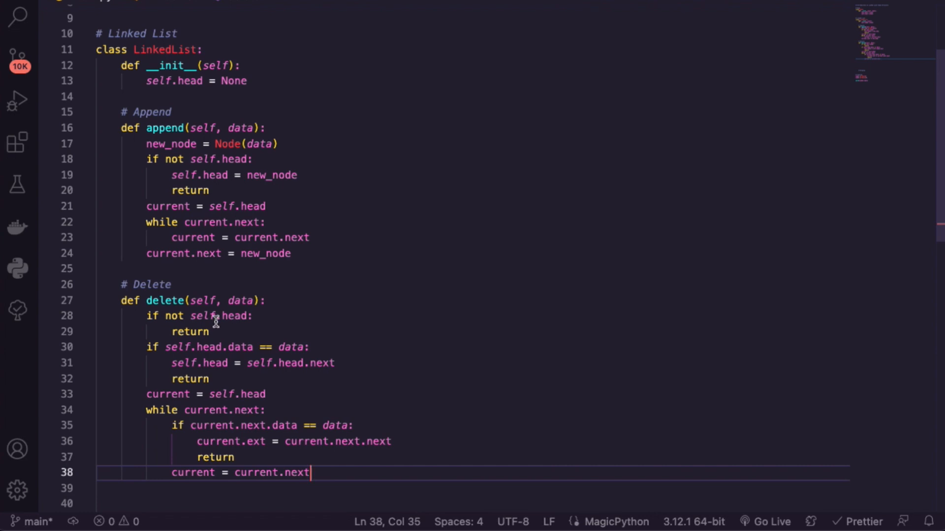
scroll(down, 3)
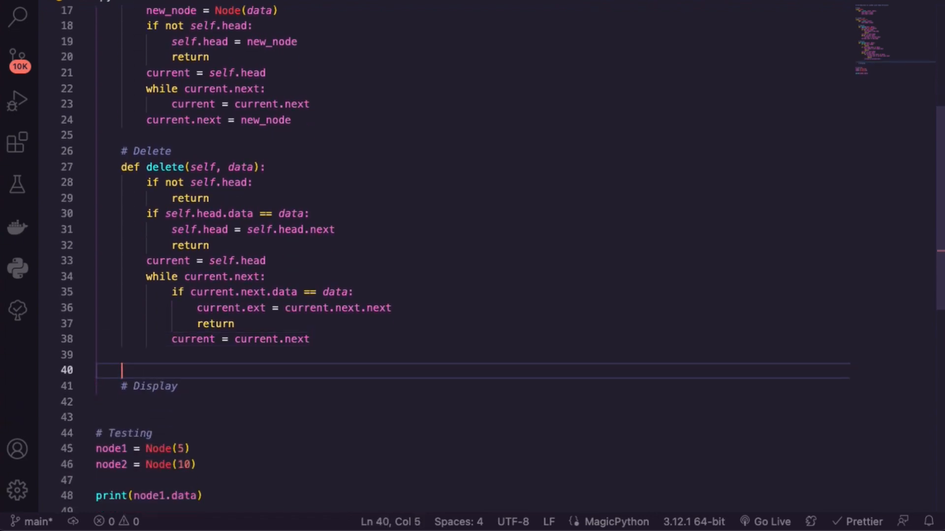
- Define def display(self) starting a loop from current = self.head
text(def)
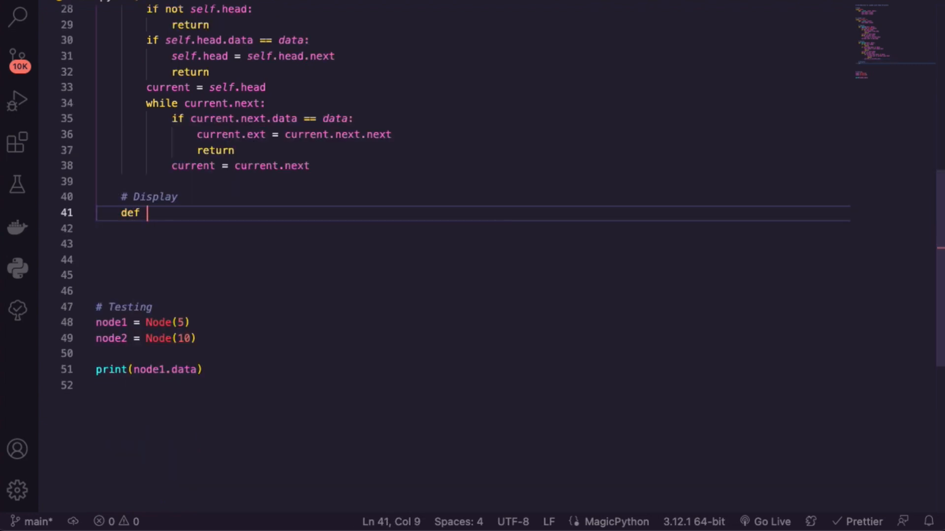
text(display)
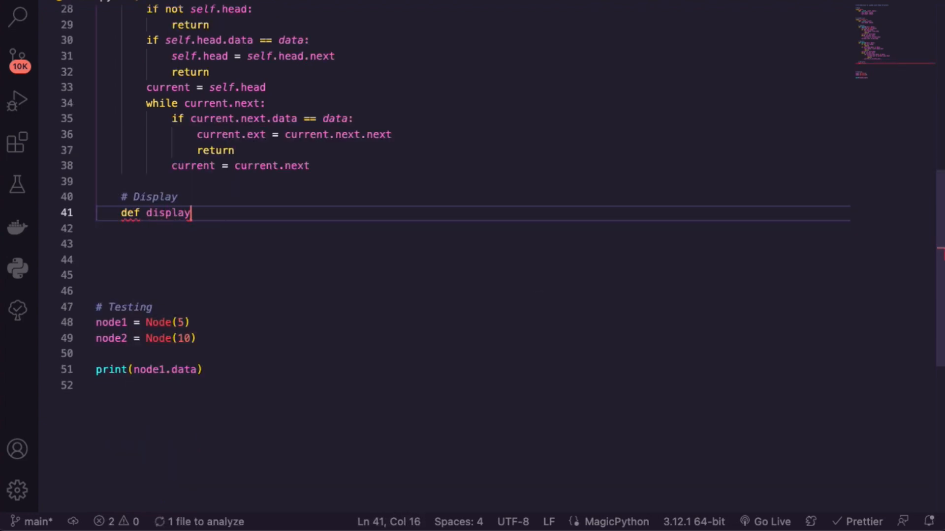
text((Ss)
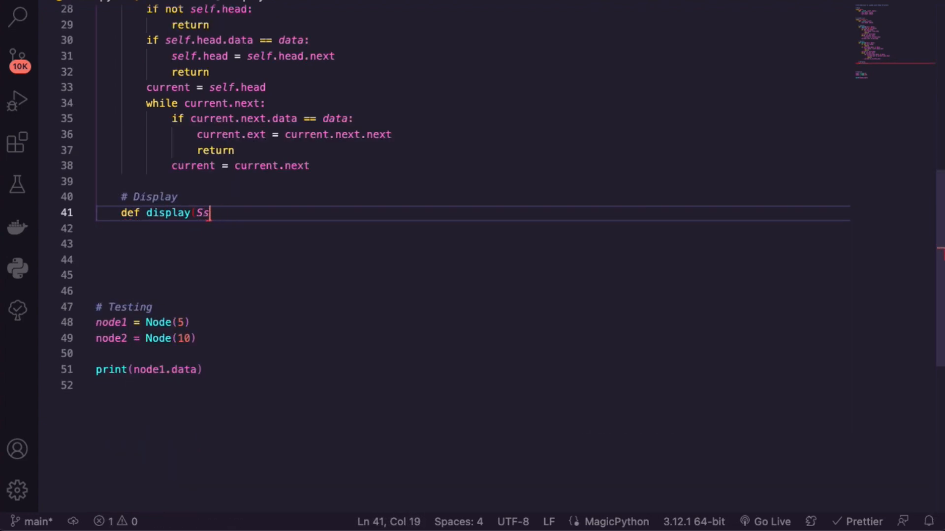
text((self):)
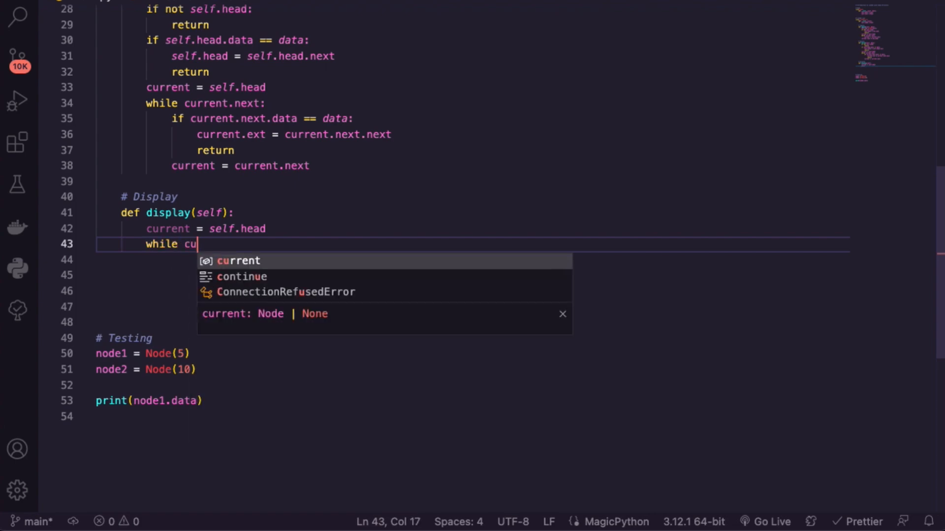
key(Enter)
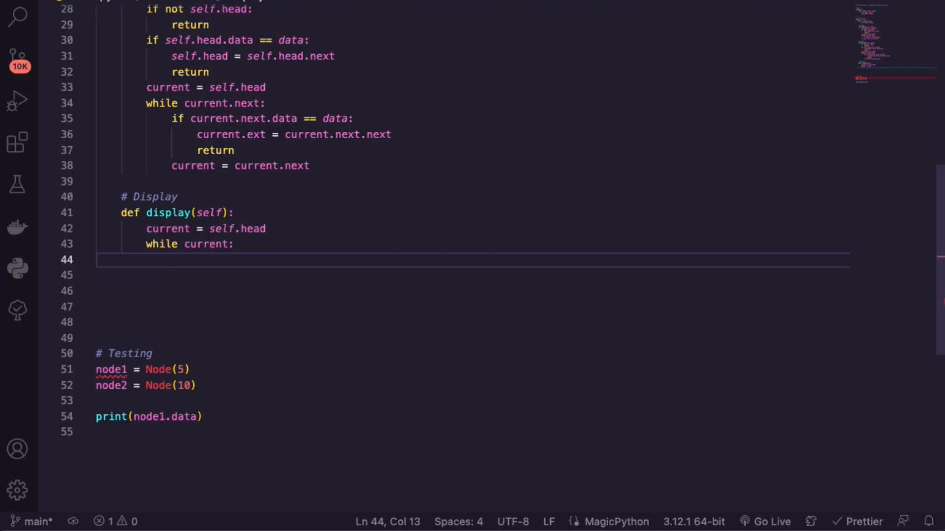
- Print each current.data with end="", advance current, and end the line with print()
text(print()
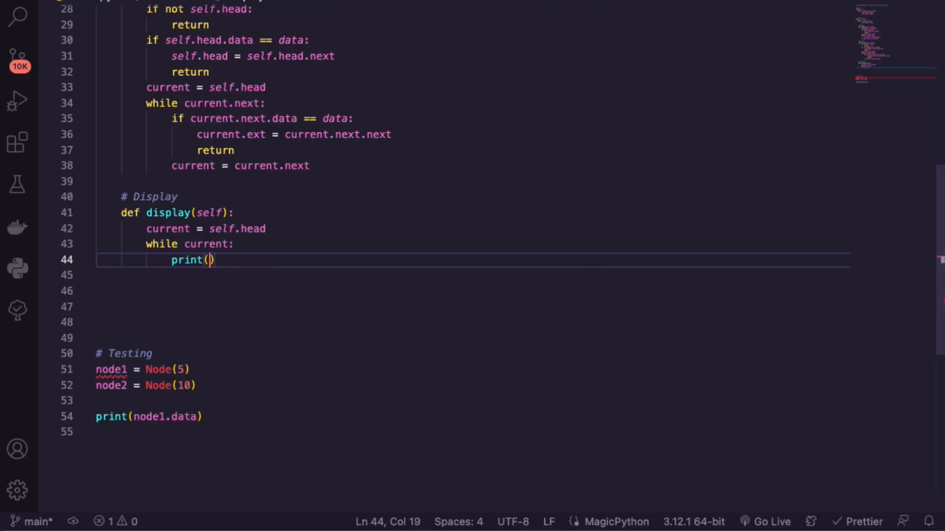
text(current.data)
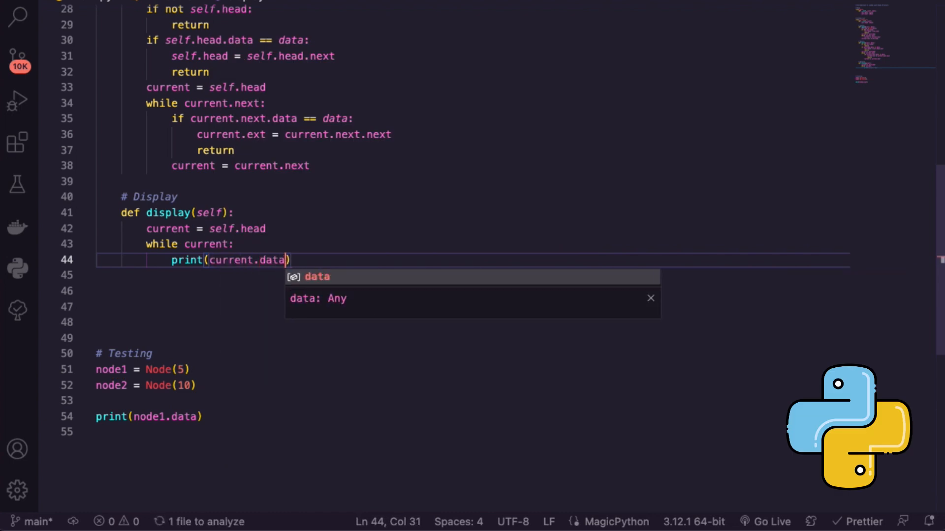
text(, end)
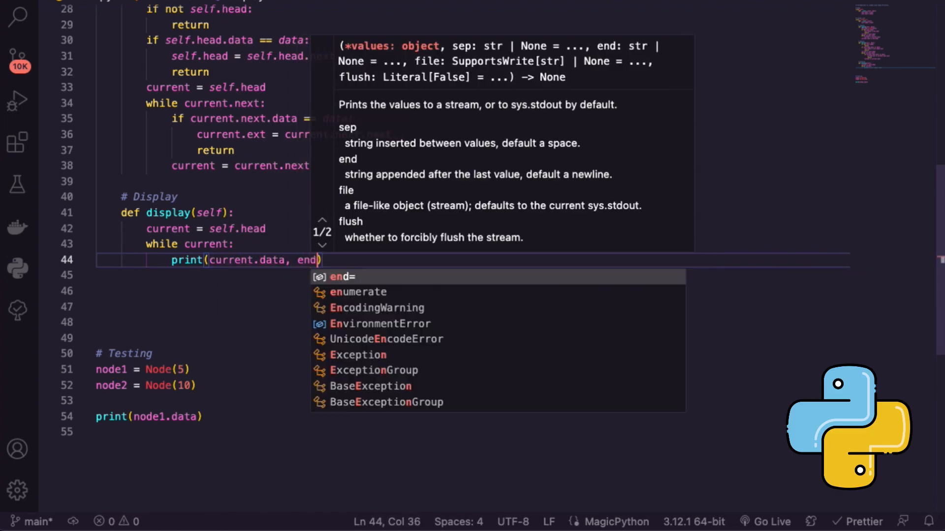
text(="")
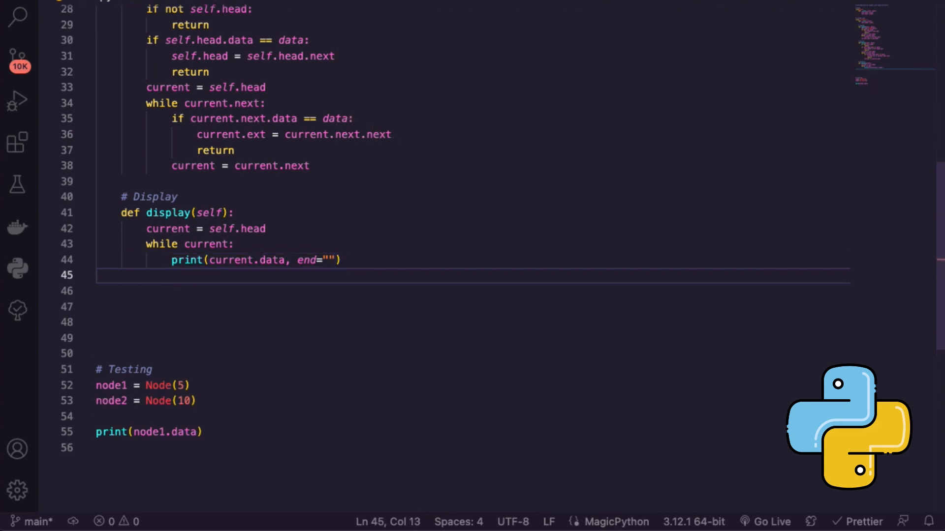
text(current = current.next)
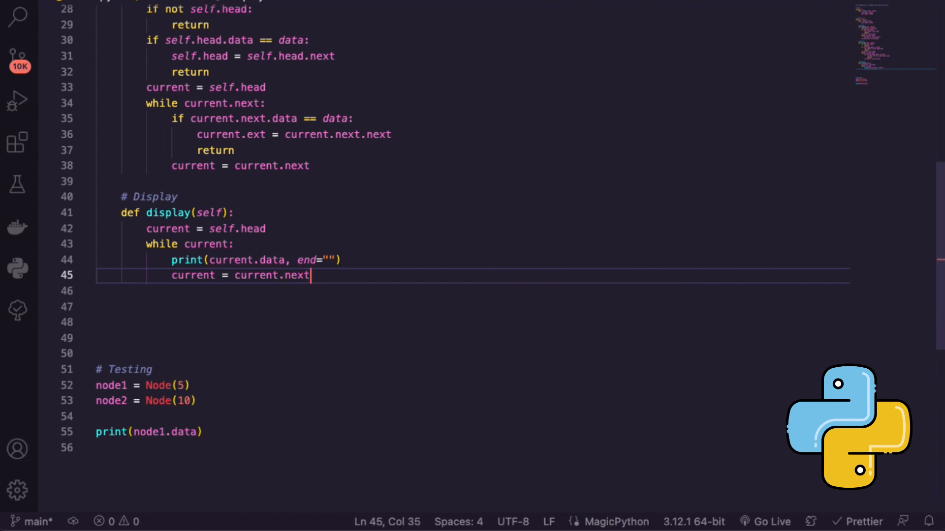
text(ret)
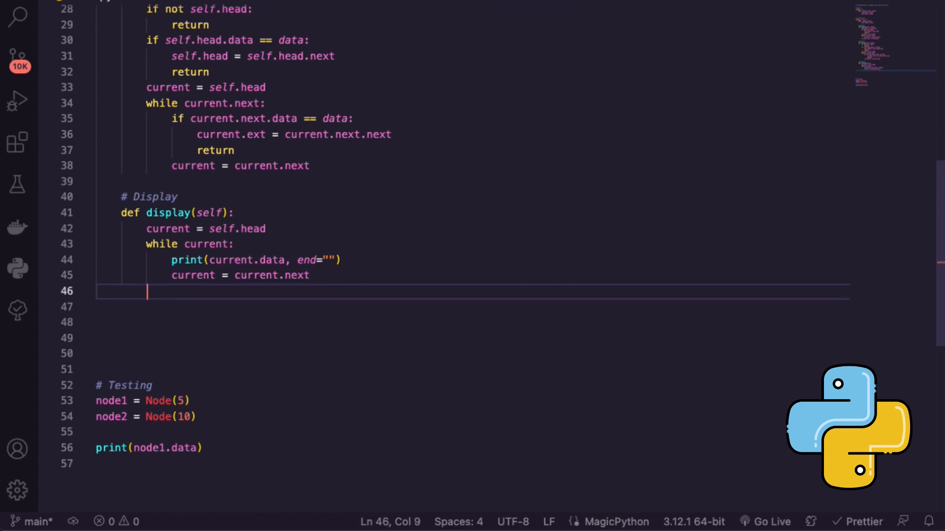
text(print()
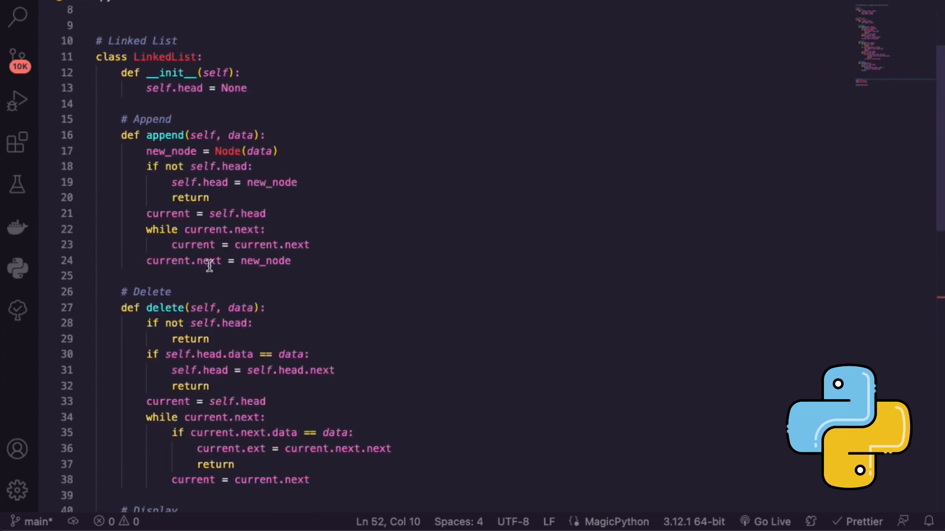
- Build my_list = LinkedList(), append 1, 2, 3 and 4, then call my_list.display()
scroll(down, 3)
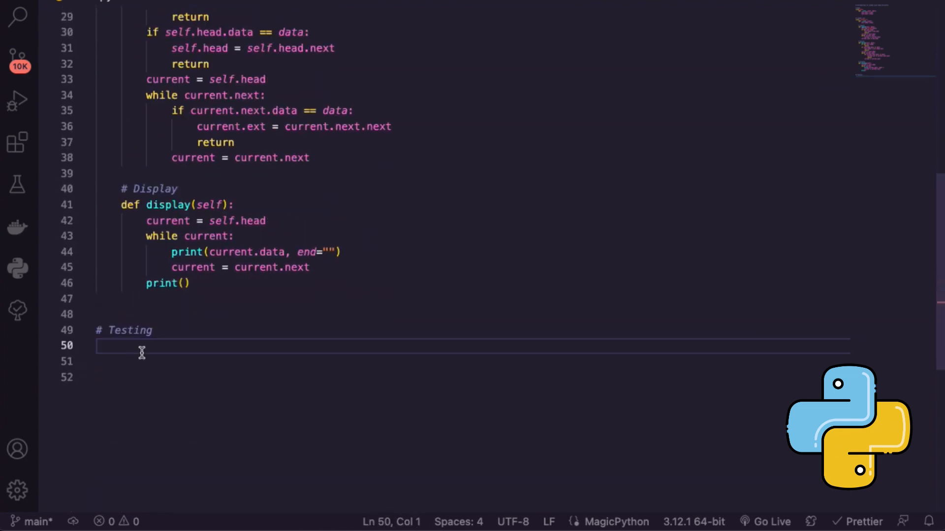
text(my_list = LinkedList()
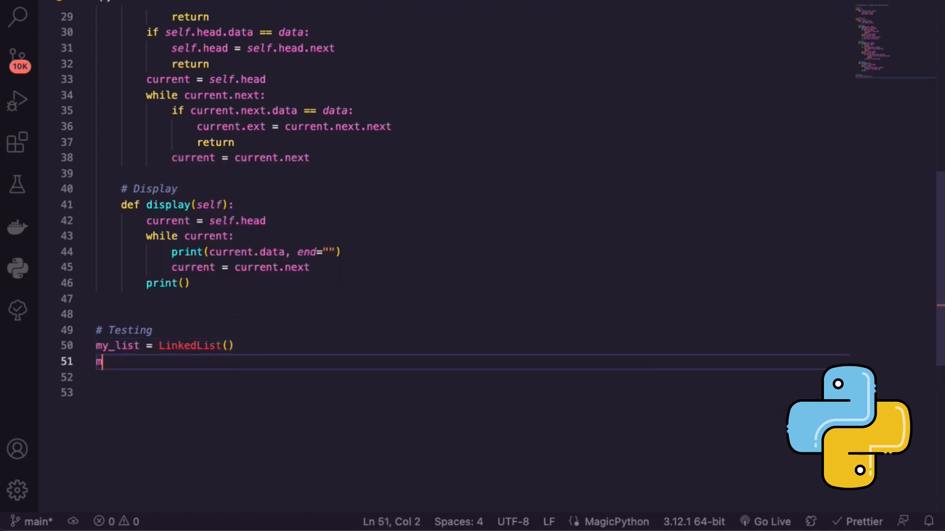
text(y_list.append)
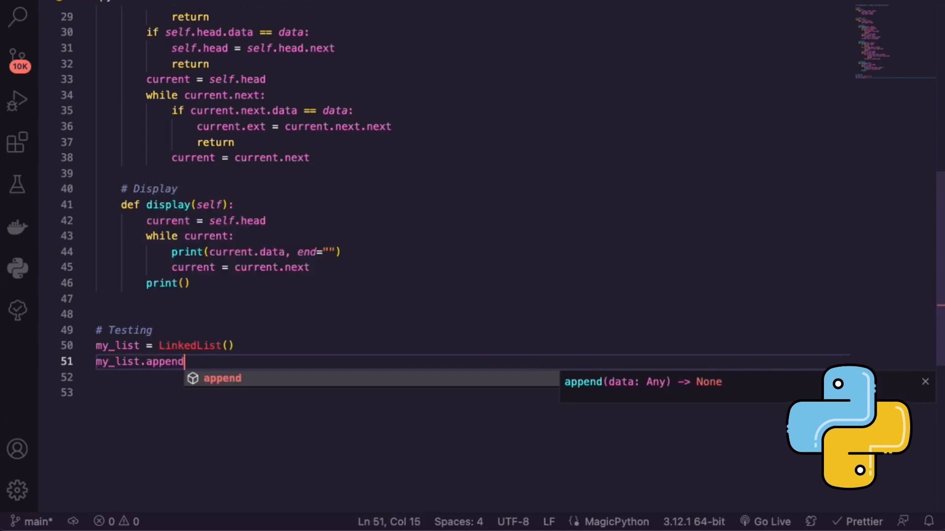
text((1))
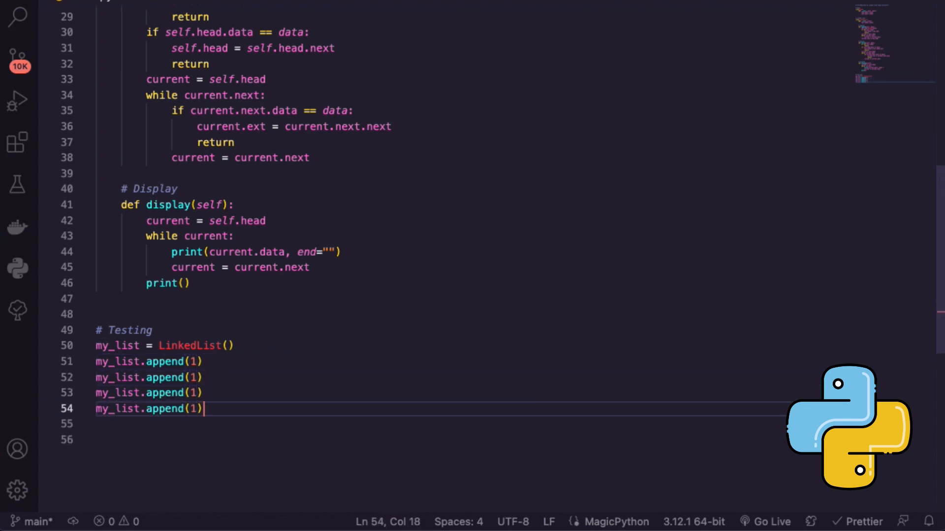
click(196, 377)
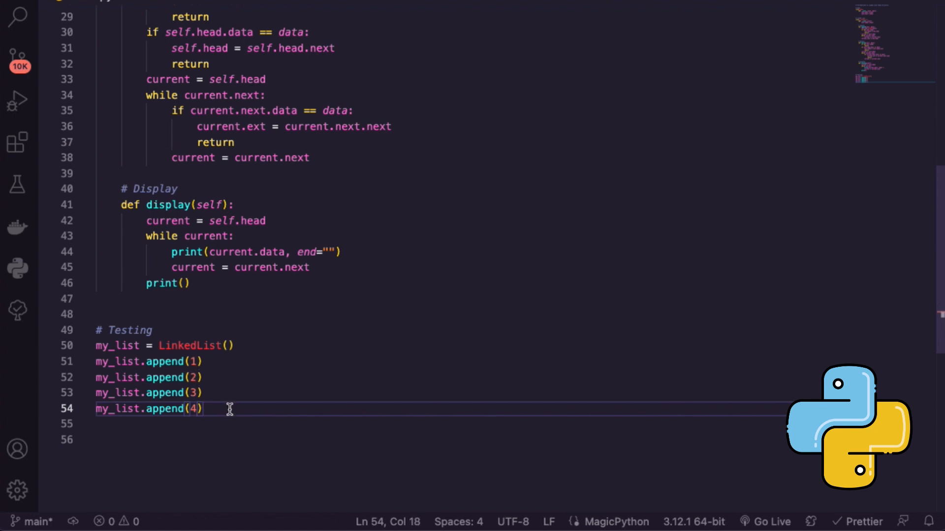
text(my_list)
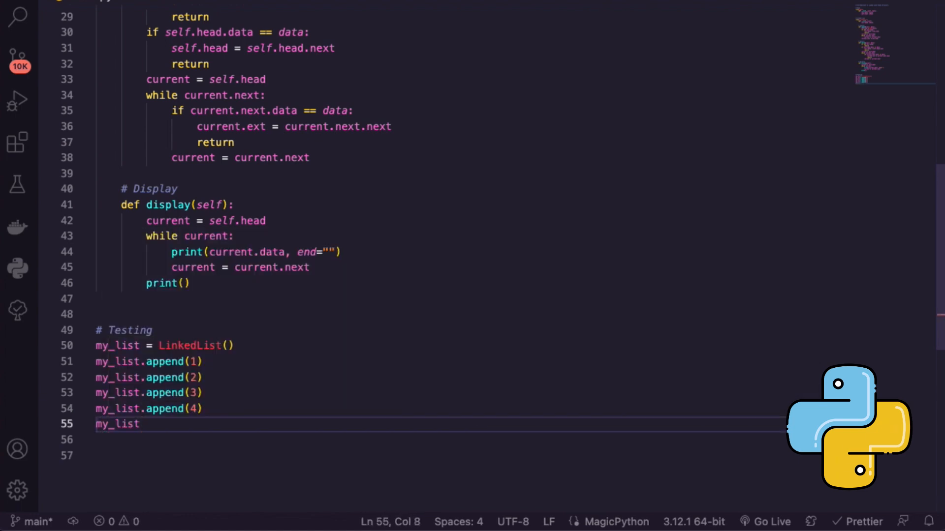
text(.display())
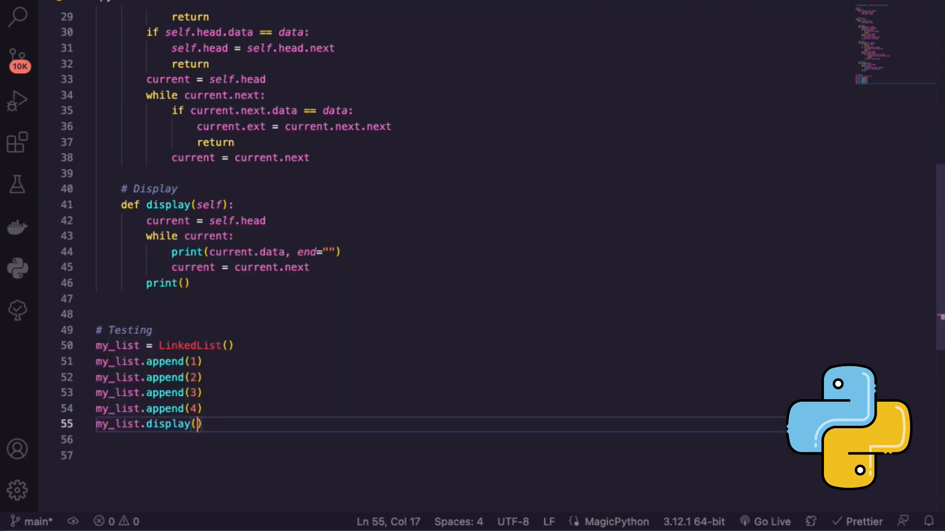
- Run main.py to print 1234, then add tests calling my_list.delete(2) and my_list.display()
click(124, 330)
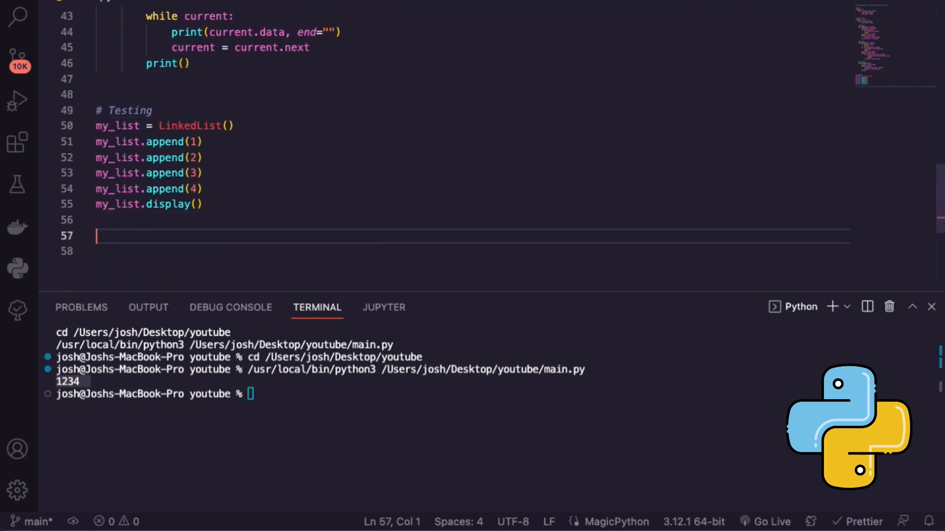
text(my_list.de)
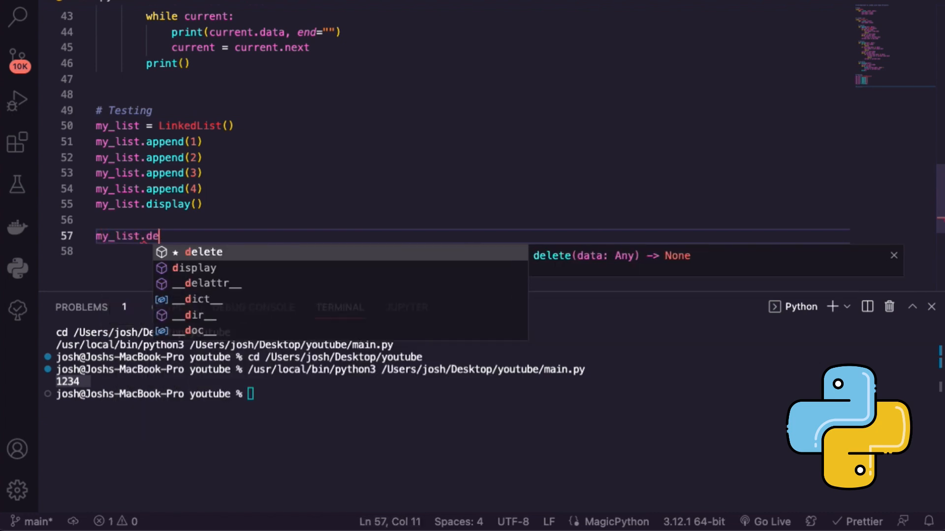
key(Tab)
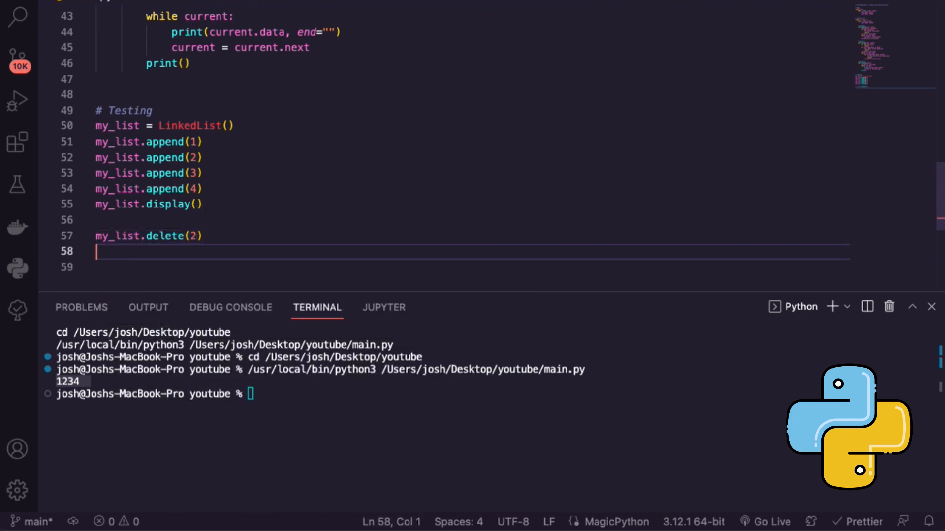
text(my_list.dis)
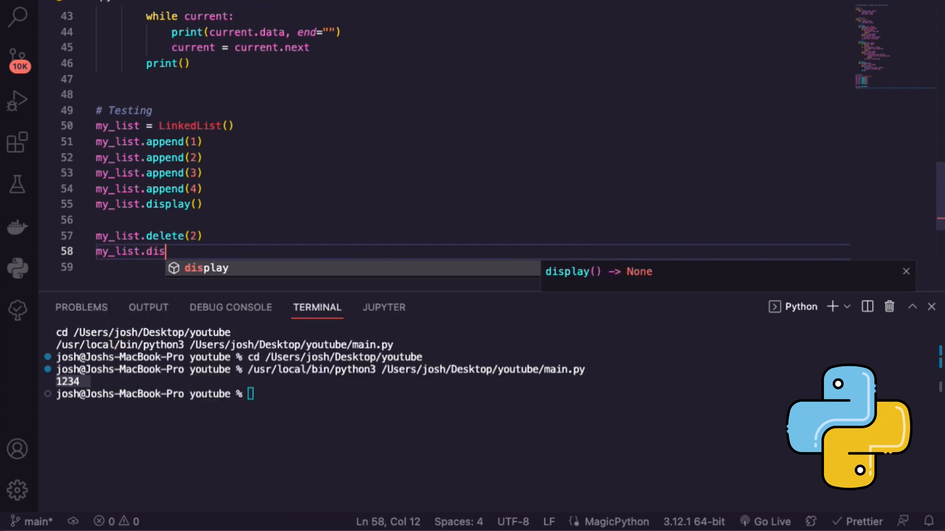
key(Tab)
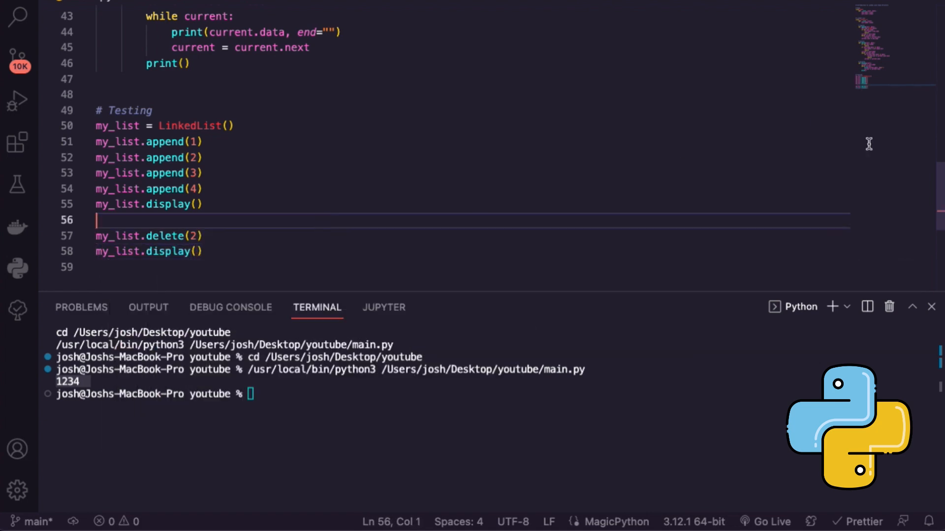
key(enter)
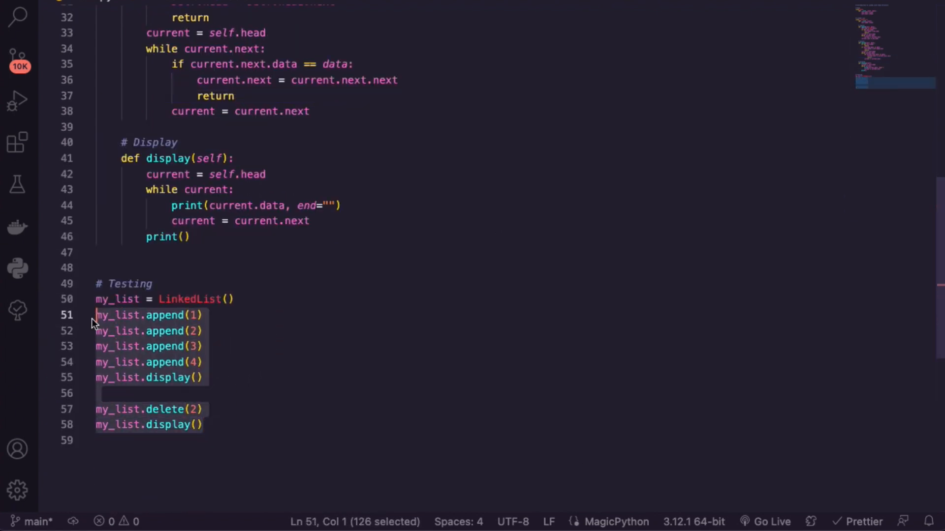
- Write i = 1, a for _ in range(20) loop appending i and incrementing, then my_list.display()
text(i = 1)
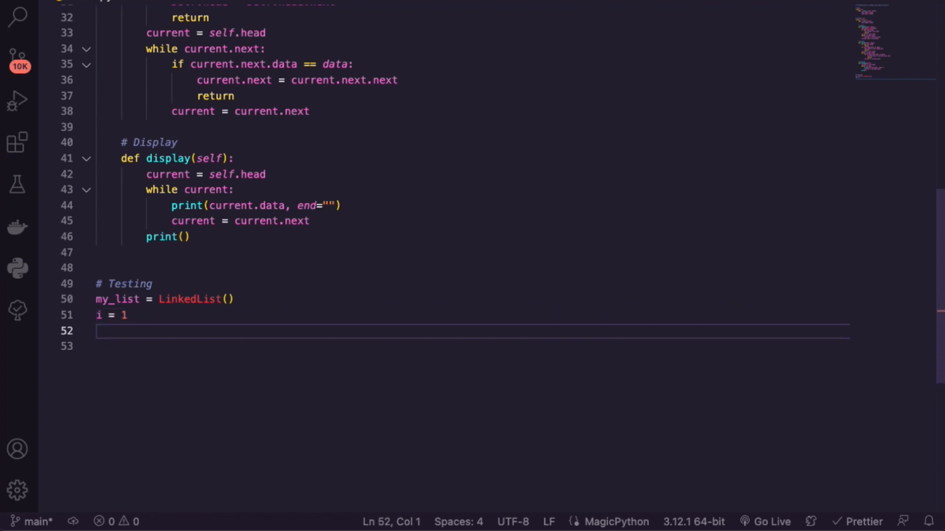
text(for _ in range)
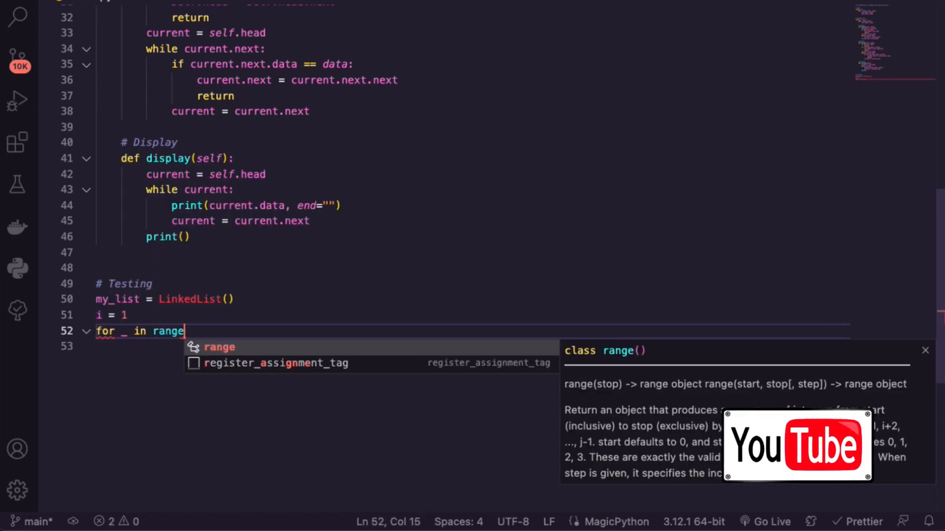
text(())
click(471, 345)
text(my)
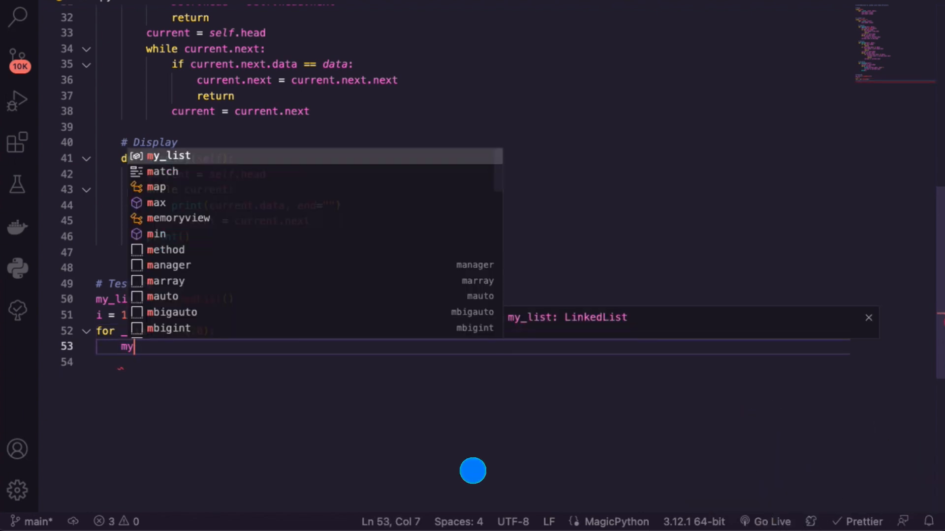
text(_list.append)
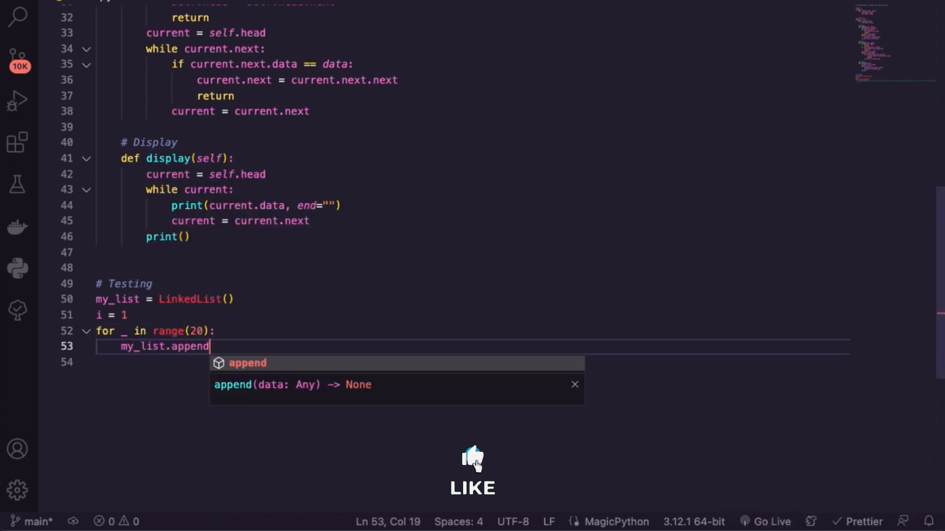
text(i))
click(472, 361)
text(i+=1)
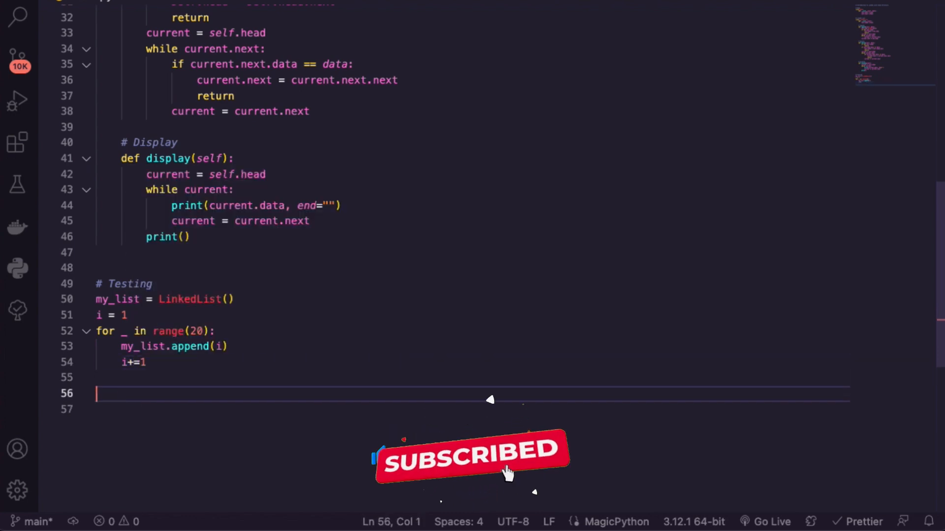
text(my_list.display()
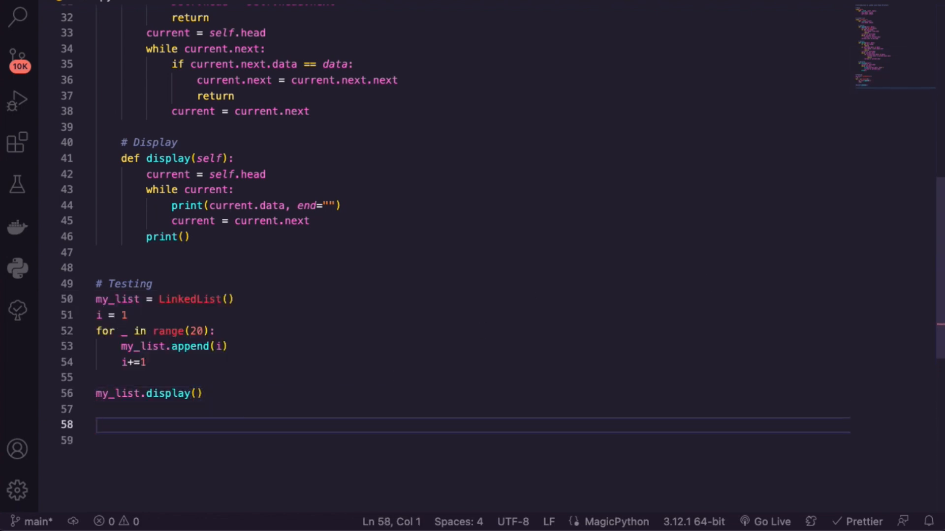
- Add my_list.delete(10) and my_list.delete(15) after the display call and start another my_list line
text(my_list.del)
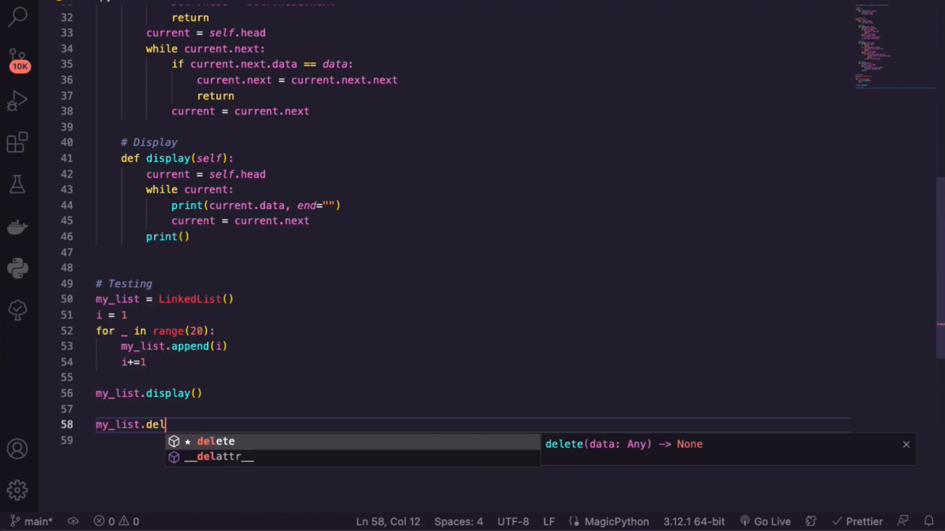
text(ete(10))
click(472, 440)
text(my_list)
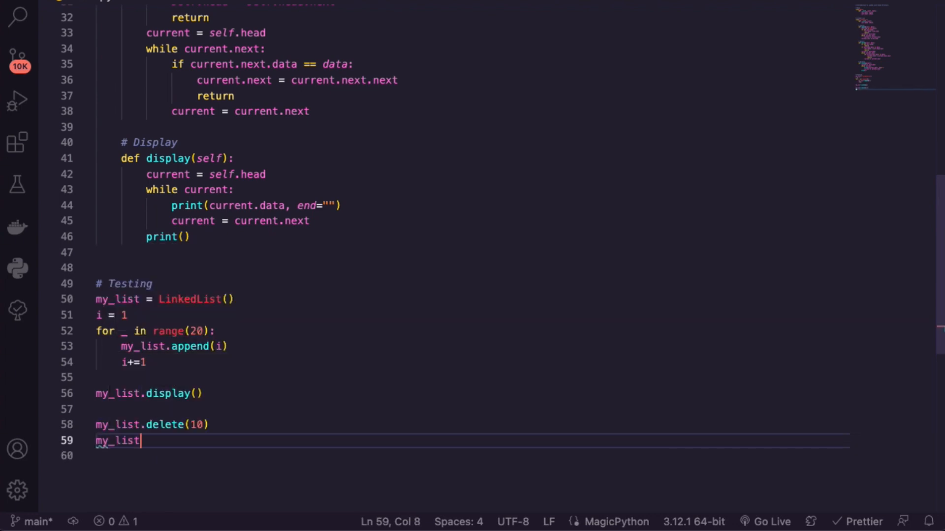
text(.delete)
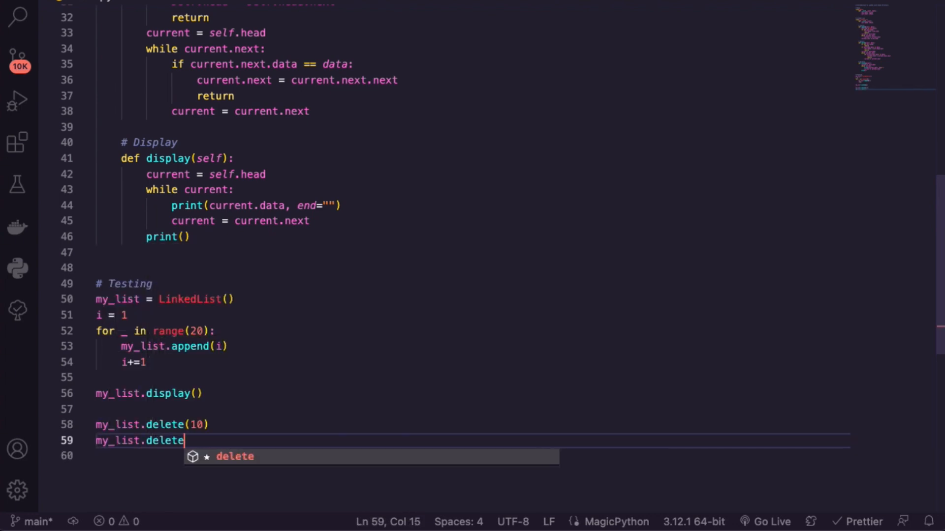
text((15))
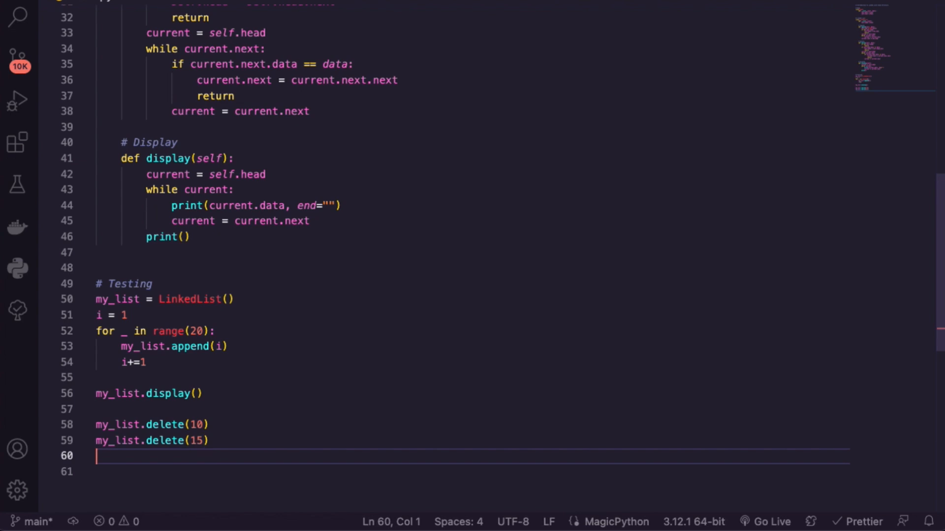
text(lmy)
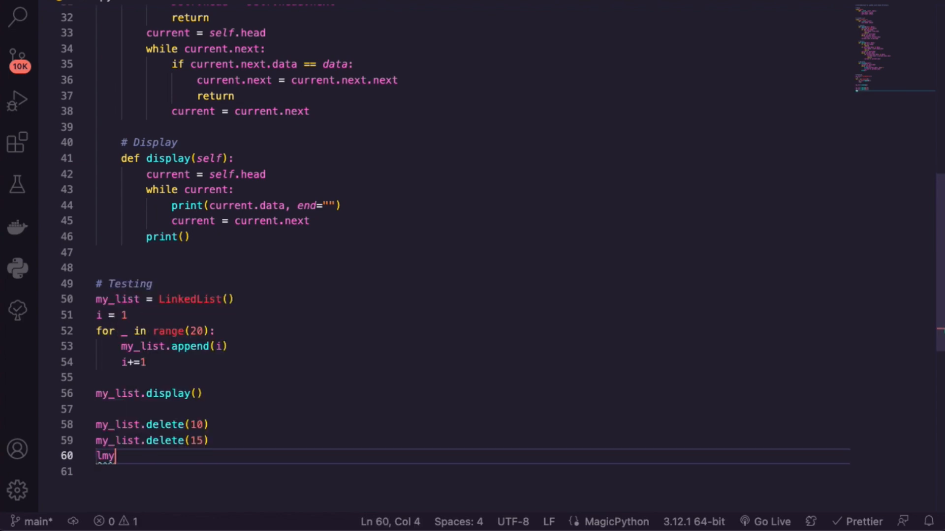